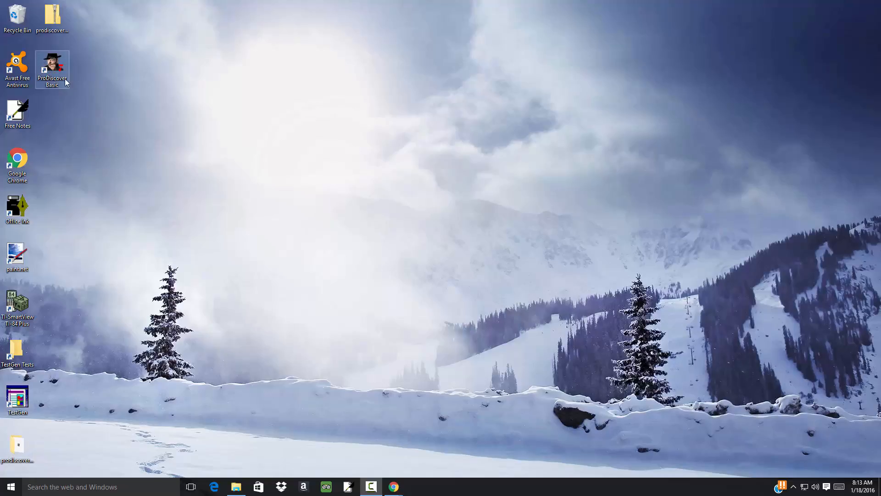
- Browse the PNY G: drive, read the haha text note, then return to C:\Temp holding test1.eve
{"action": "left_click", "coordinate": [52, 69]}
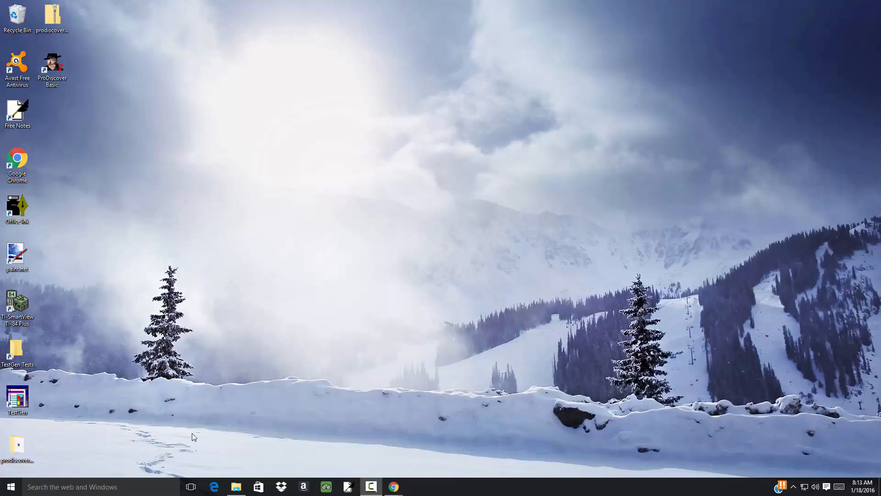
{"action": "left_click", "coordinate": [236, 487]}
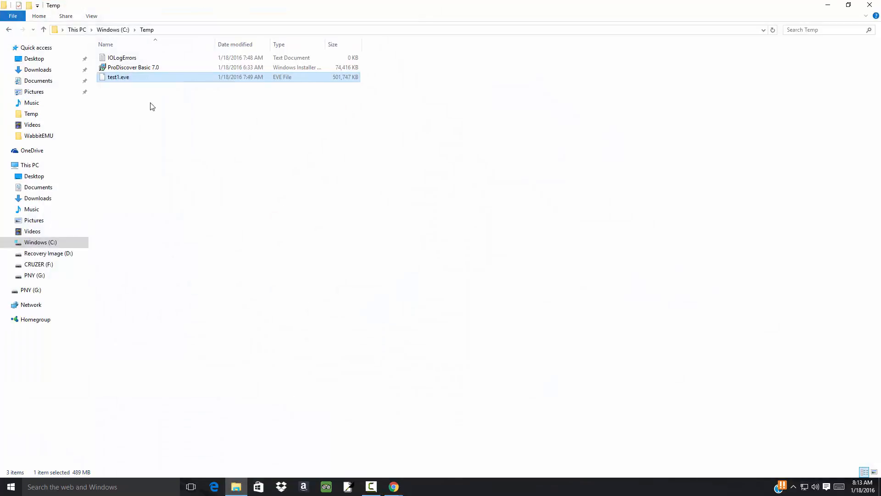
{"action": "mouse_move", "coordinate": [119, 77]}
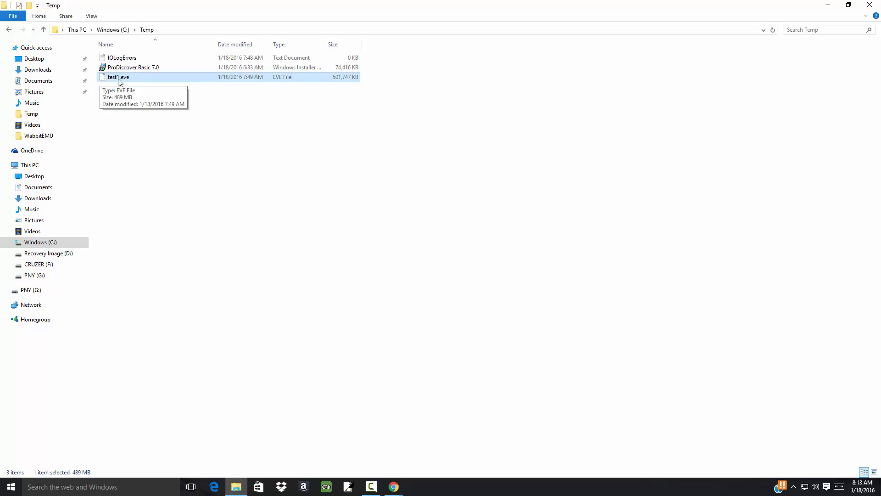
{"action": "mouse_move", "coordinate": [137, 84]}
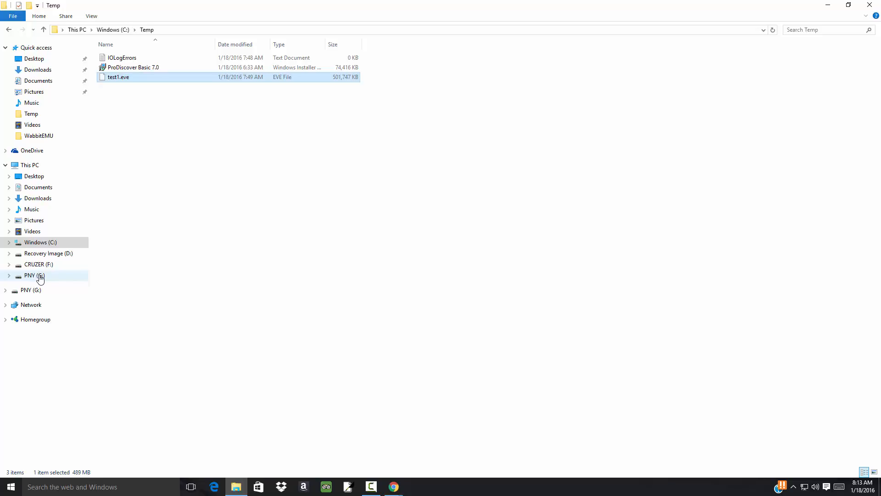
{"action": "left_click", "coordinate": [31, 274]}
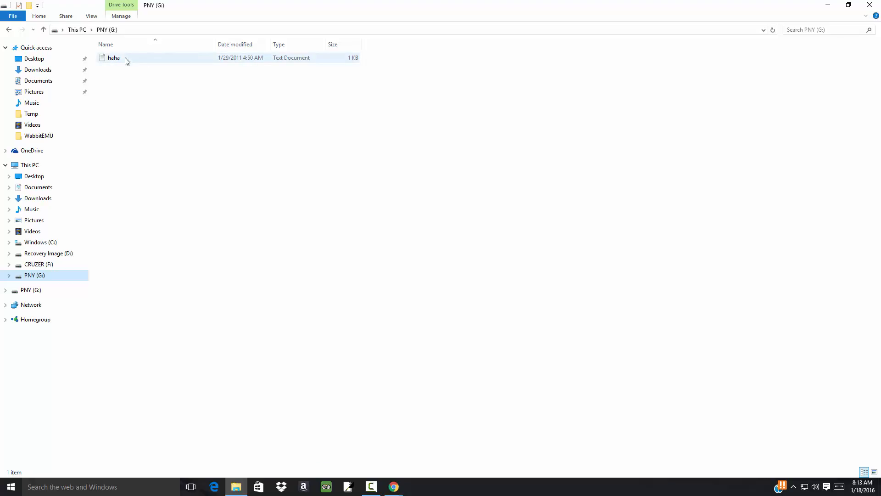
{"action": "double_click", "coordinate": [114, 57]}
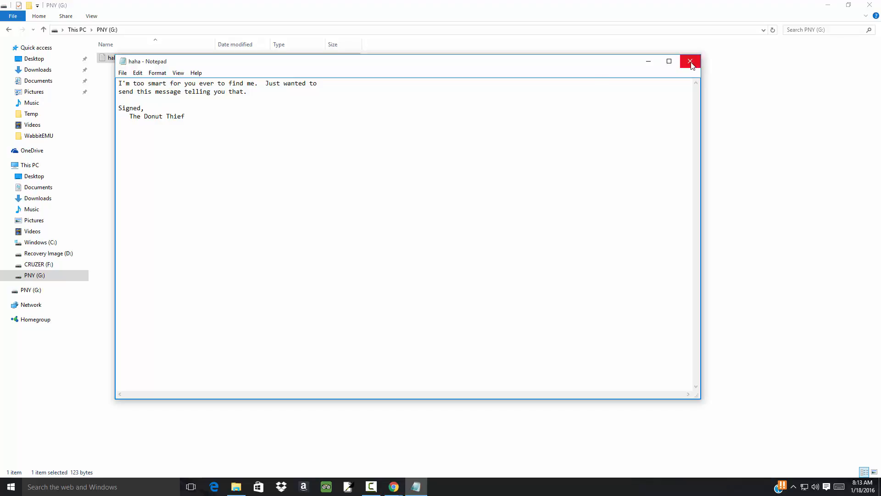
{"action": "left_click", "coordinate": [690, 60]}
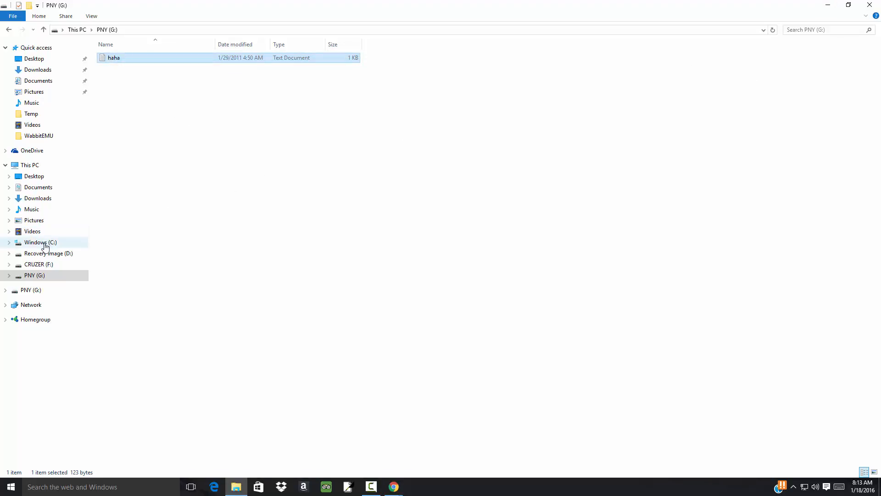
{"action": "left_click", "coordinate": [39, 242]}
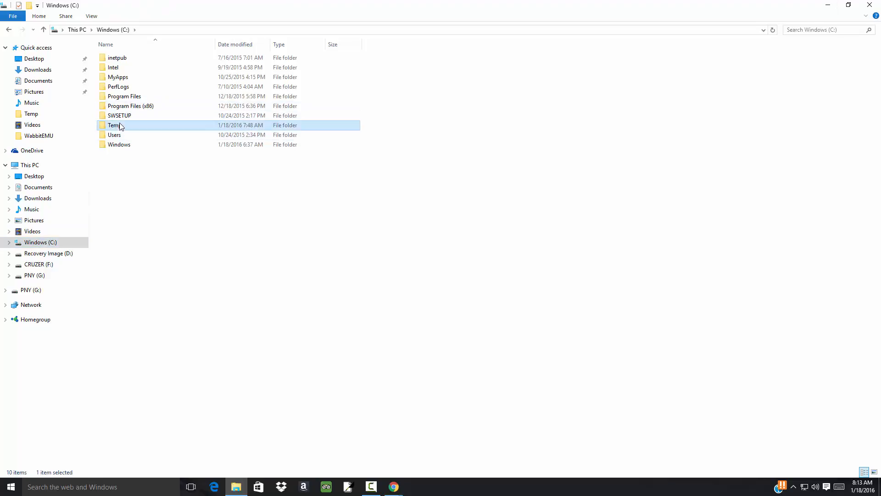
{"action": "double_click", "coordinate": [114, 125]}
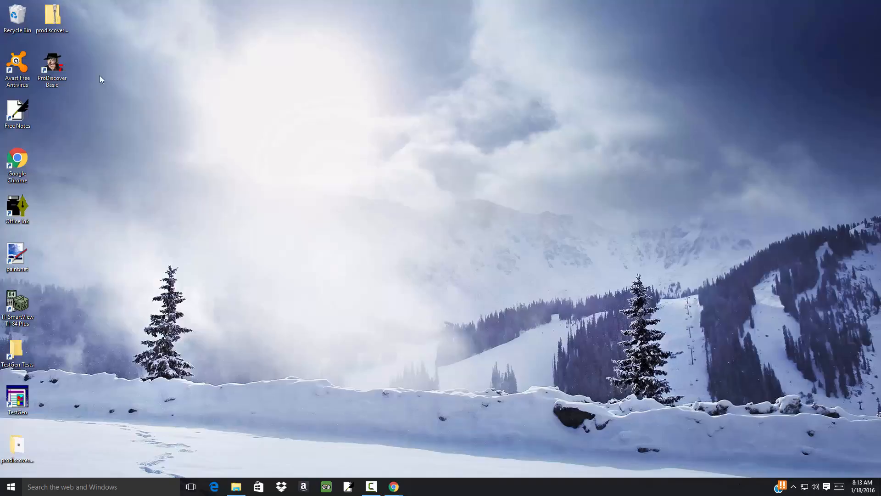
- Launch ProDiscover Basic and create new project number 1 named analysis_1
{"action": "double_click", "coordinate": [52, 67]}
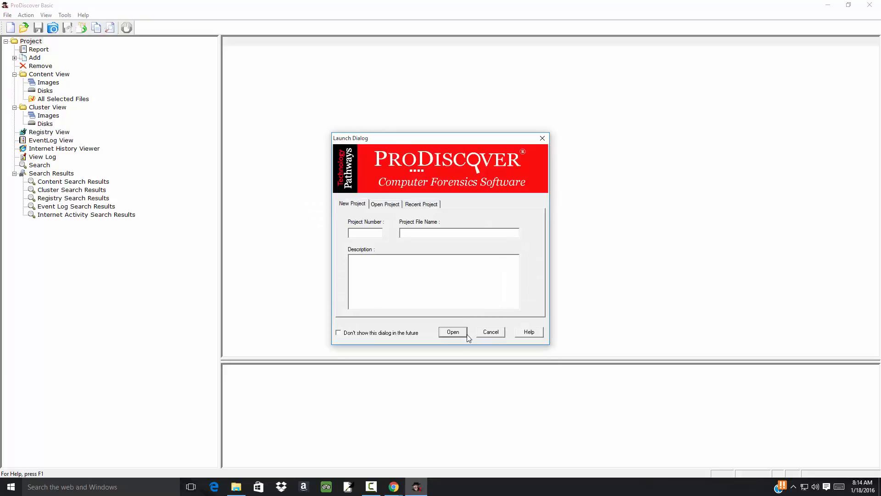
{"action": "left_click", "coordinate": [453, 332]}
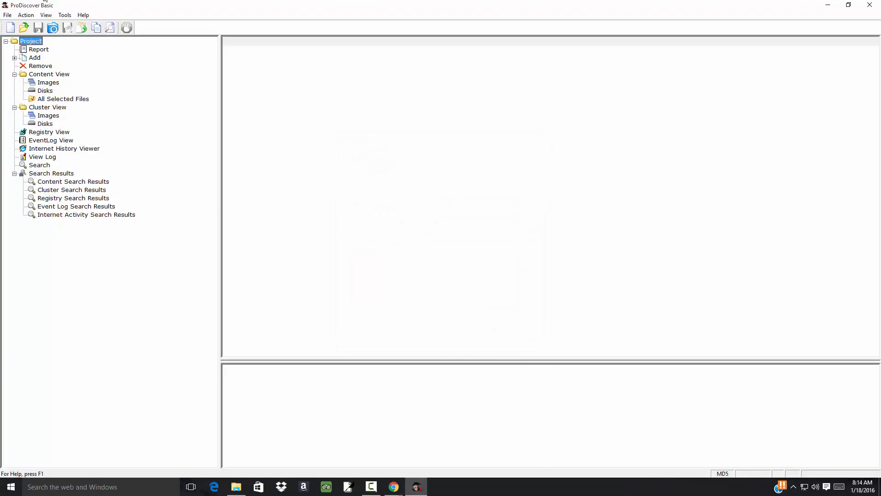
{"action": "left_click", "coordinate": [8, 15]}
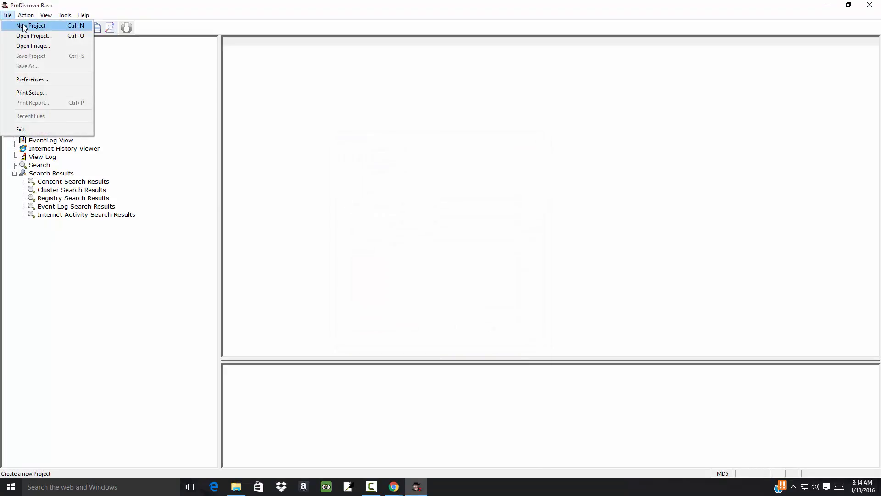
{"action": "left_click", "coordinate": [31, 26]}
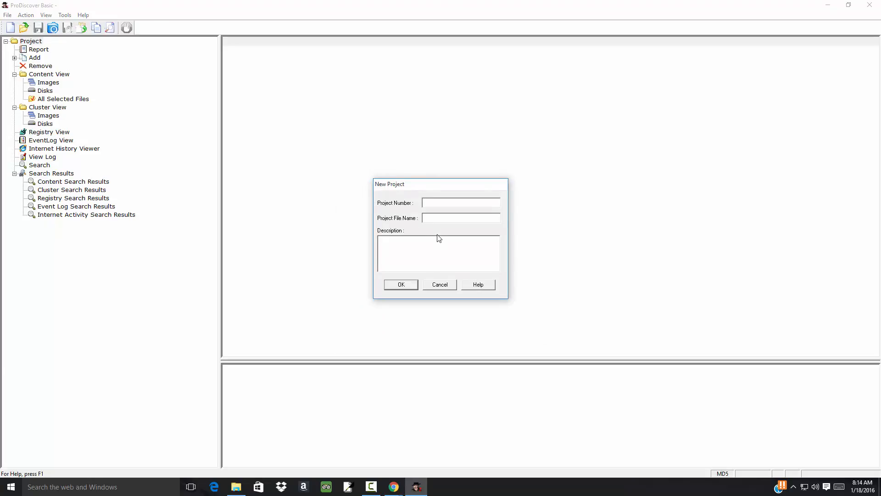
{"action": "type", "text": "1"}
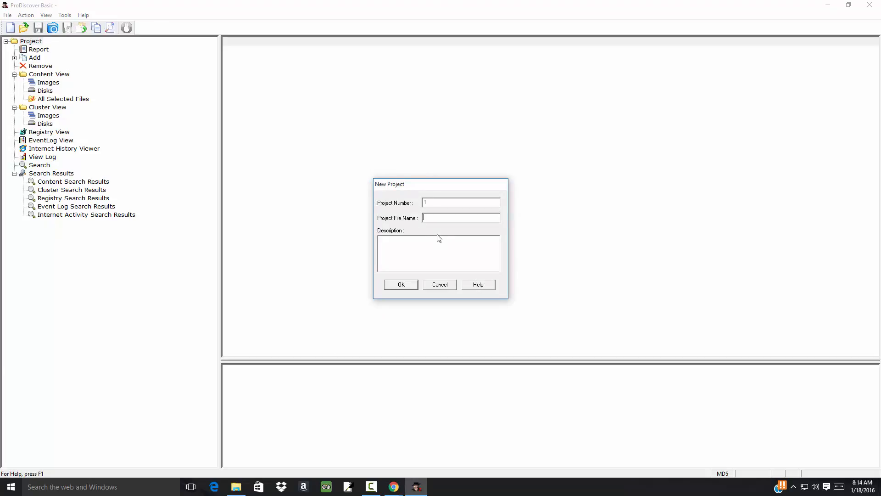
{"action": "type", "text": "analsysis_"}
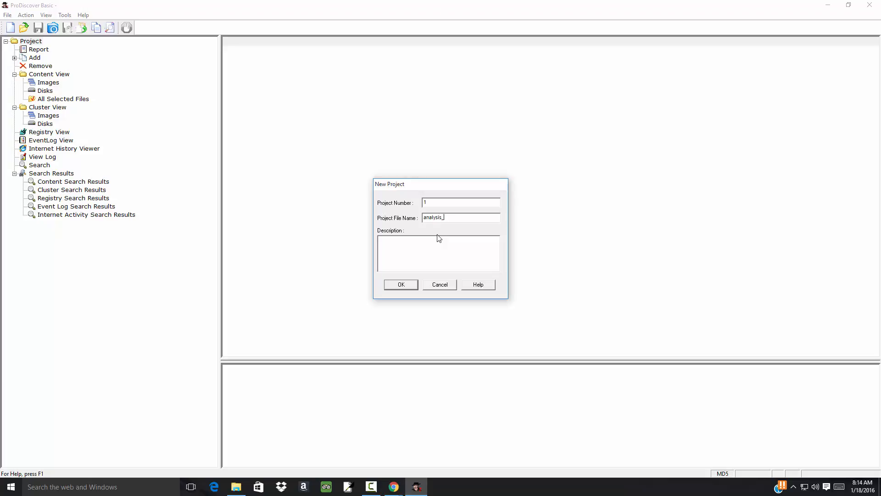
{"action": "type", "text": "1"}
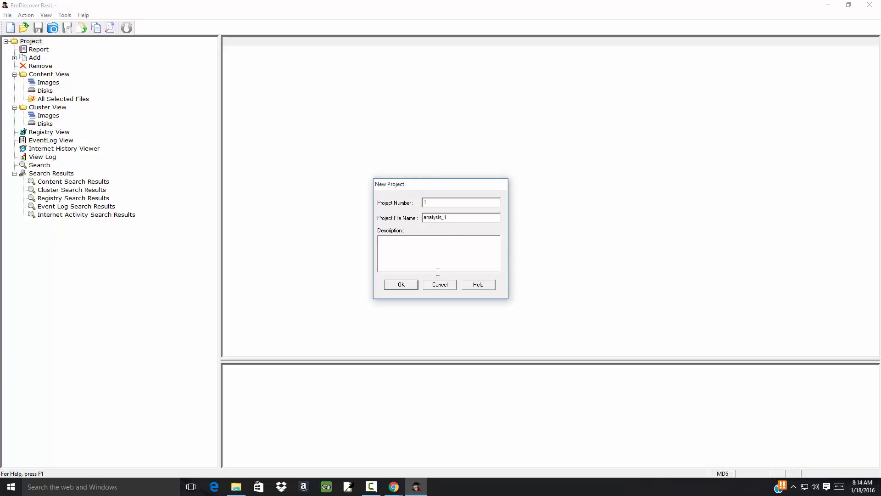
{"action": "left_click", "coordinate": [401, 285]}
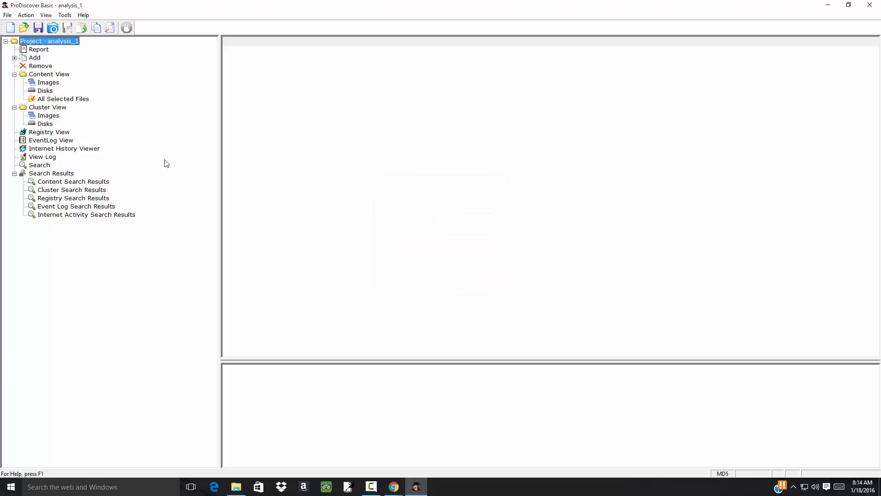
- Add the image file C:\Temp\test1.eve as evidence to the analysis_1 project
{"action": "left_click", "coordinate": [35, 57]}
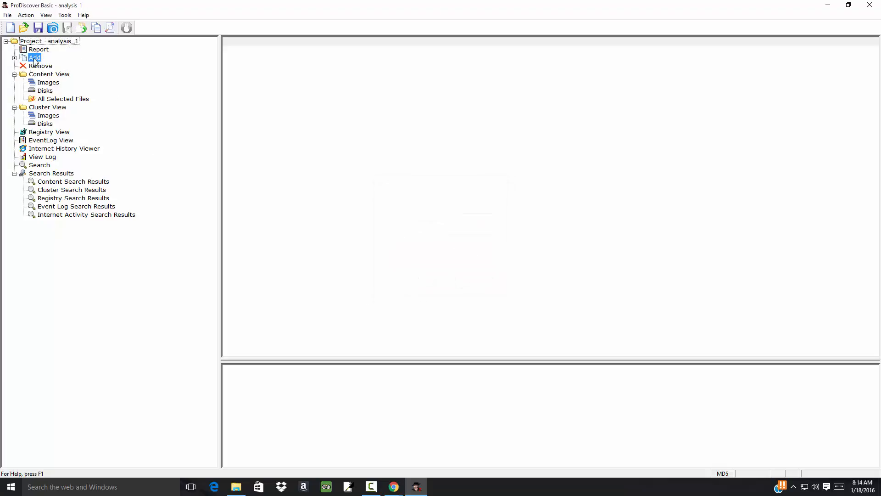
{"action": "left_click", "coordinate": [14, 57]}
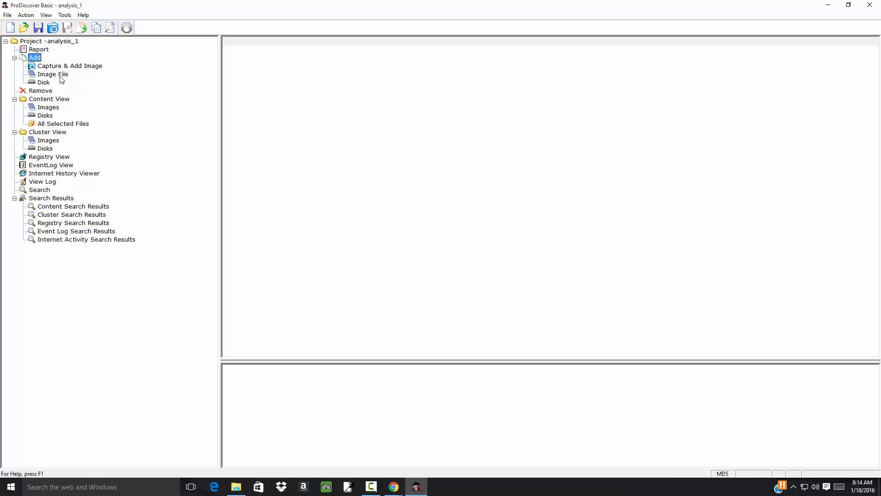
{"action": "left_click", "coordinate": [54, 73]}
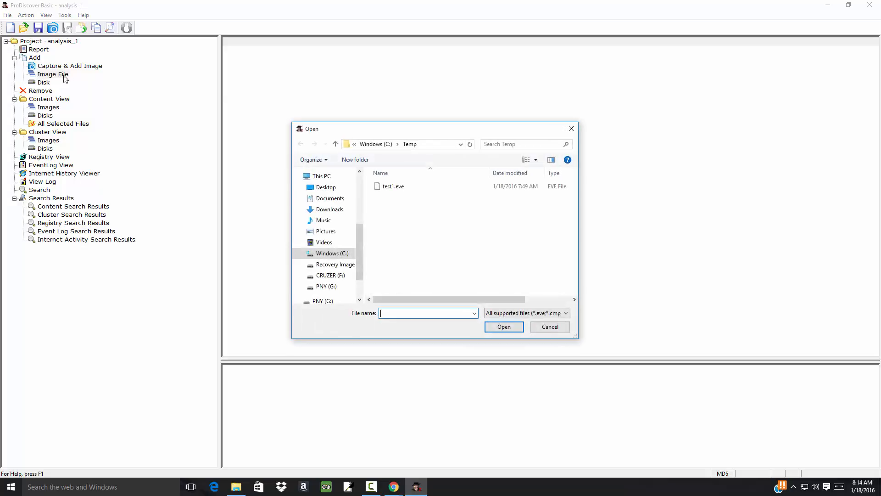
{"action": "left_click", "coordinate": [327, 253]}
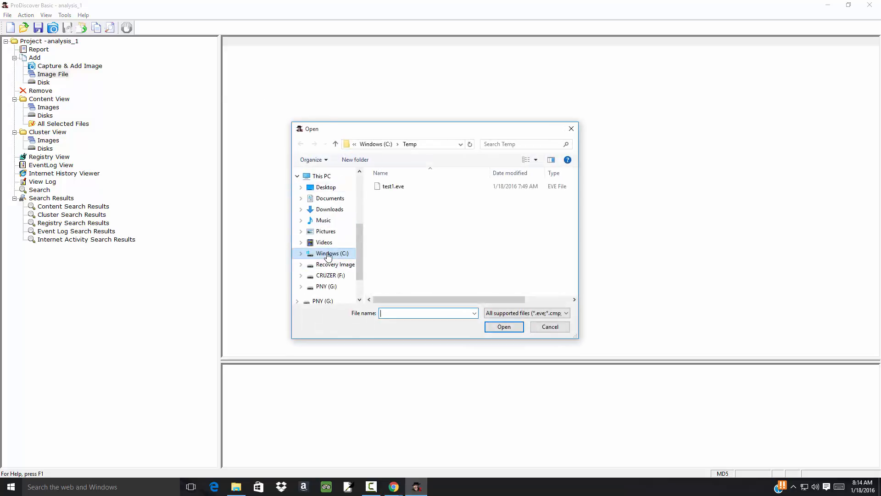
{"action": "left_click", "coordinate": [330, 253]}
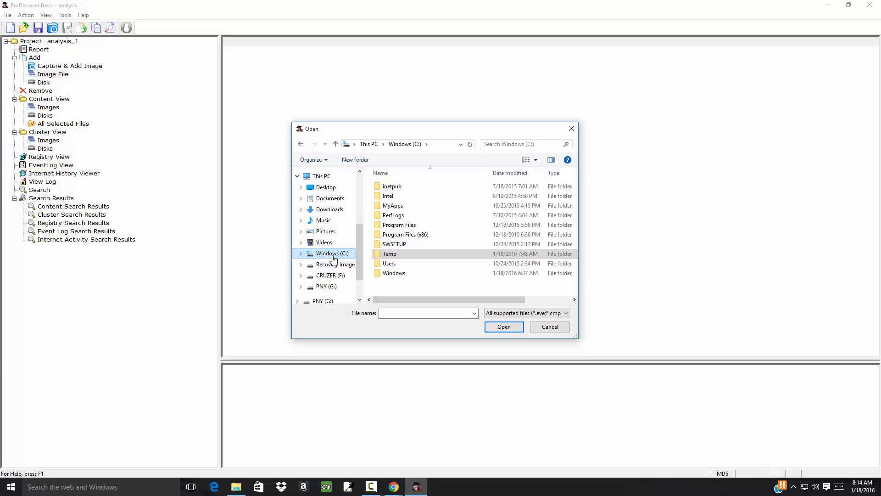
{"action": "left_click", "coordinate": [389, 253]}
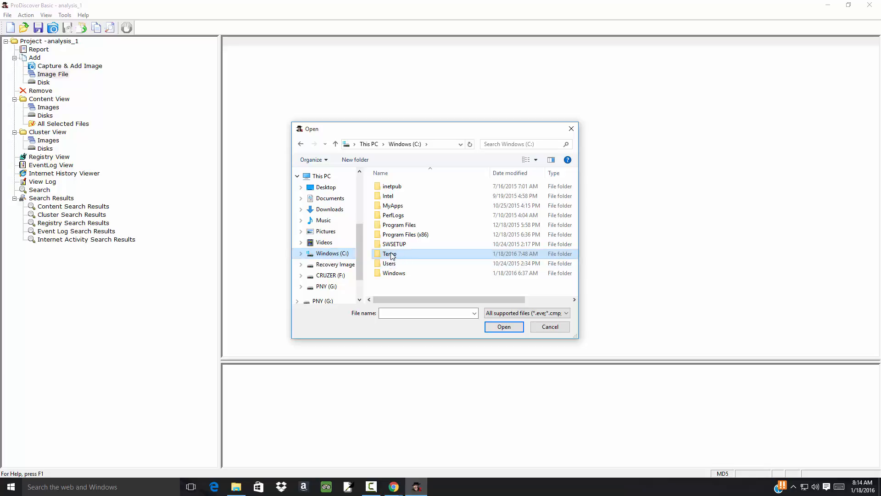
{"action": "double_click", "coordinate": [389, 254]}
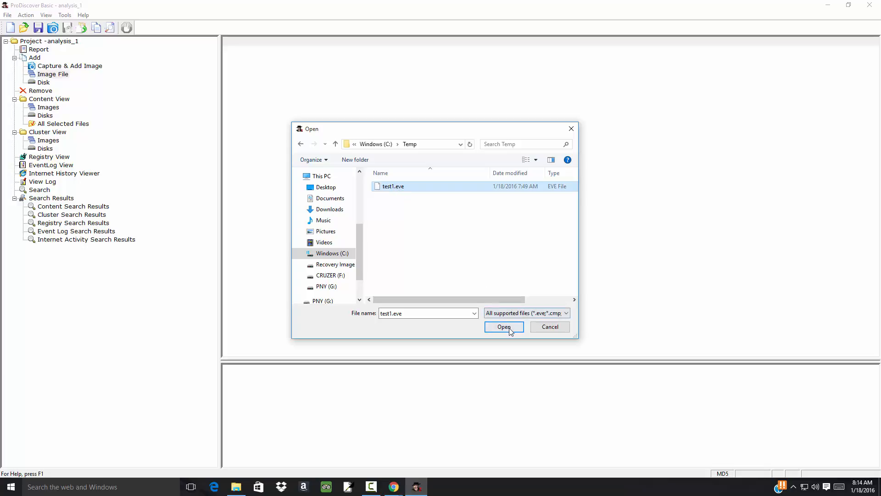
{"action": "left_click", "coordinate": [503, 326]}
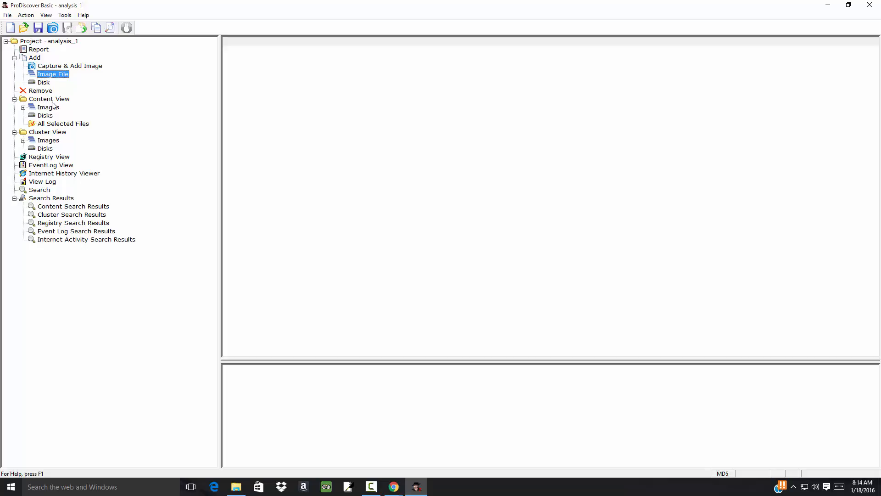
{"action": "left_click", "coordinate": [49, 99]}
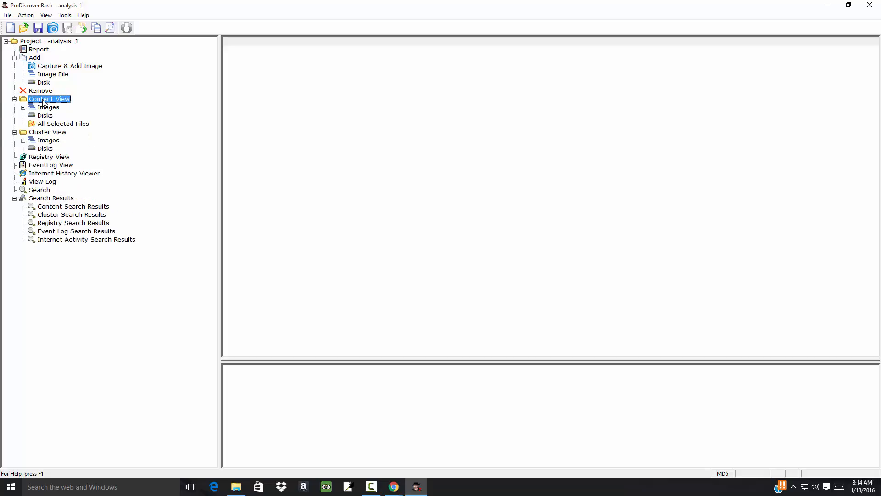
- Expand Content View images to test1.eve and preview HAHA.TXT signed The Donut Thief
{"action": "left_click", "coordinate": [47, 106]}
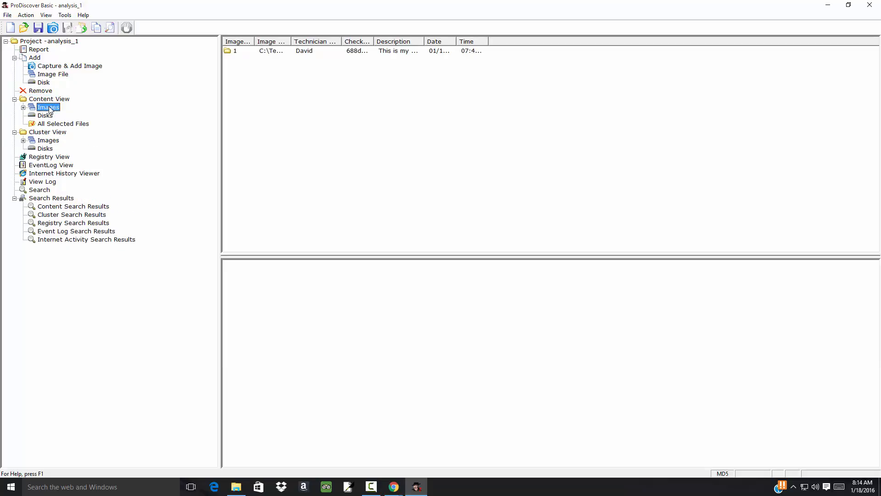
{"action": "left_click", "coordinate": [24, 107]}
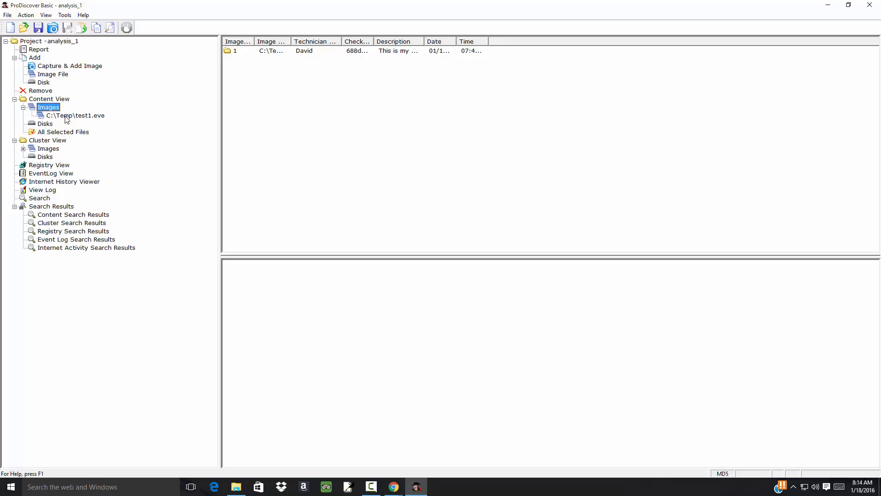
{"action": "mouse_move", "coordinate": [89, 119]}
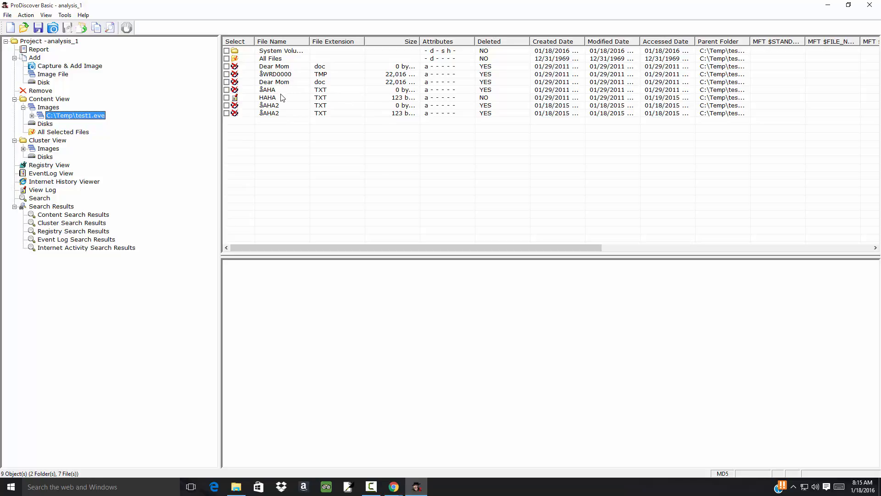
{"action": "left_click", "coordinate": [269, 97]}
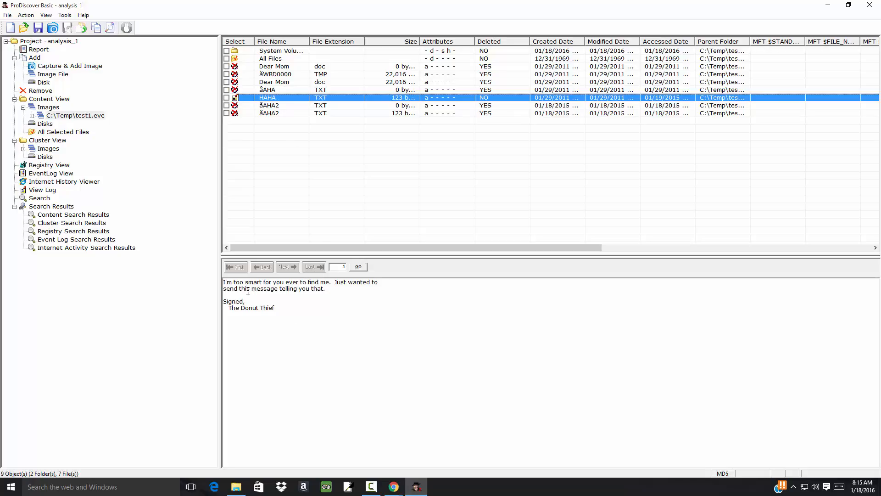
{"action": "mouse_move", "coordinate": [386, 219]}
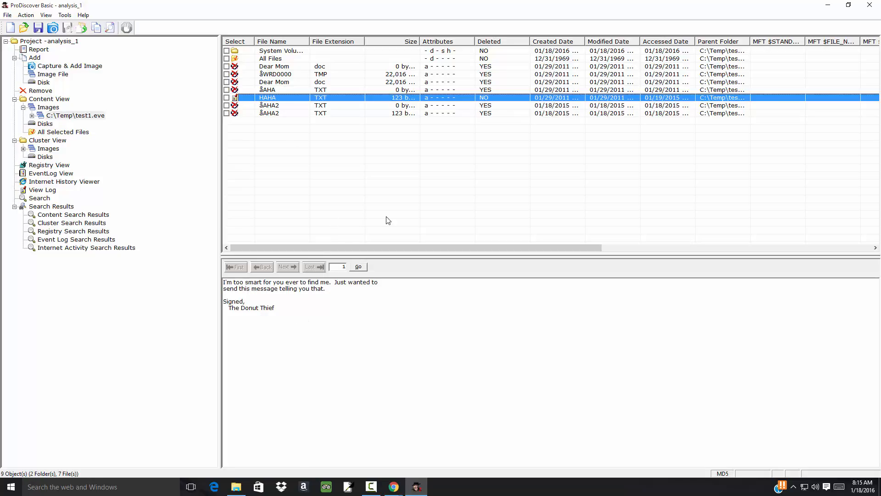
{"action": "mouse_move", "coordinate": [499, 96]}
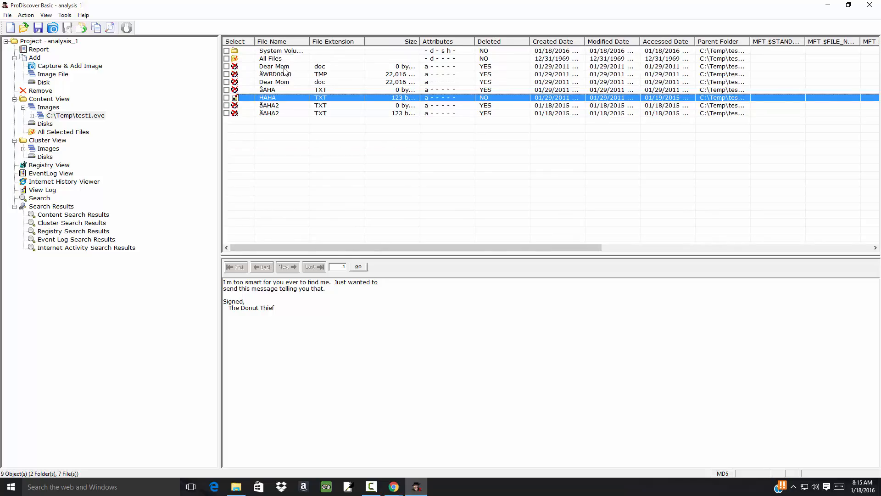
- Preview the two deleted Dear Mom .doc entries, which show only unreadable binary fragments
{"action": "left_click", "coordinate": [274, 66]}
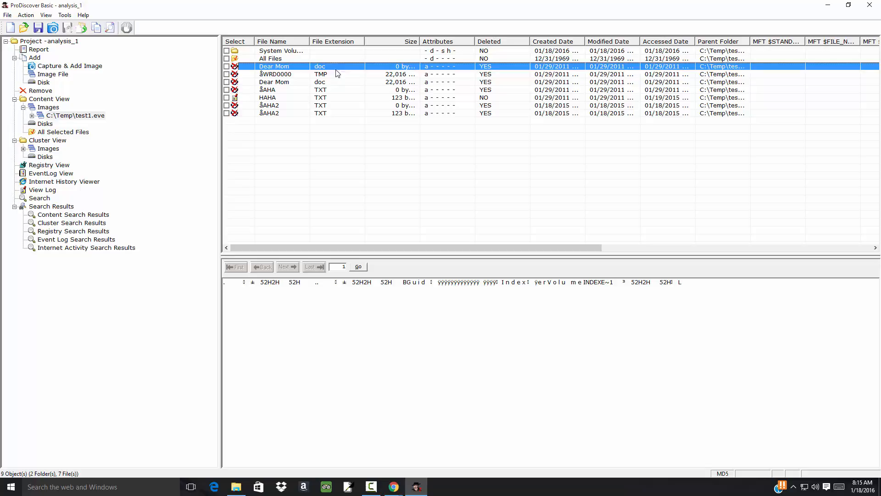
{"action": "left_click", "coordinate": [276, 74]}
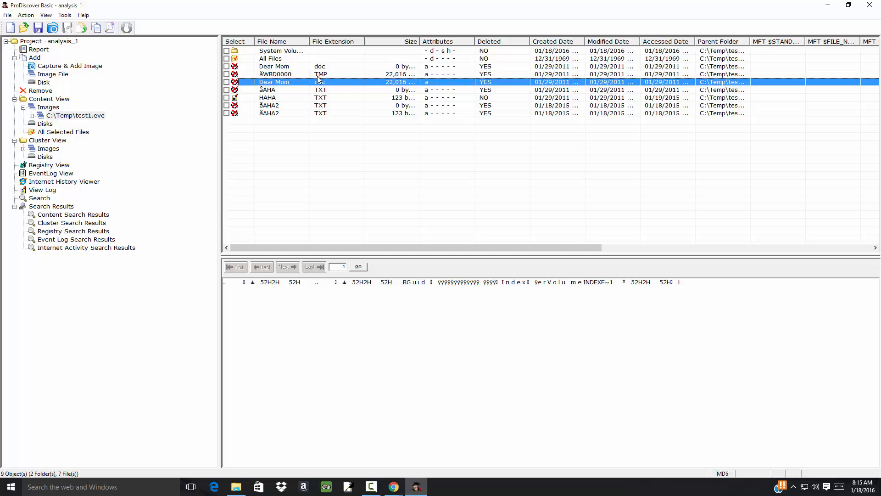
{"action": "left_click", "coordinate": [274, 66]}
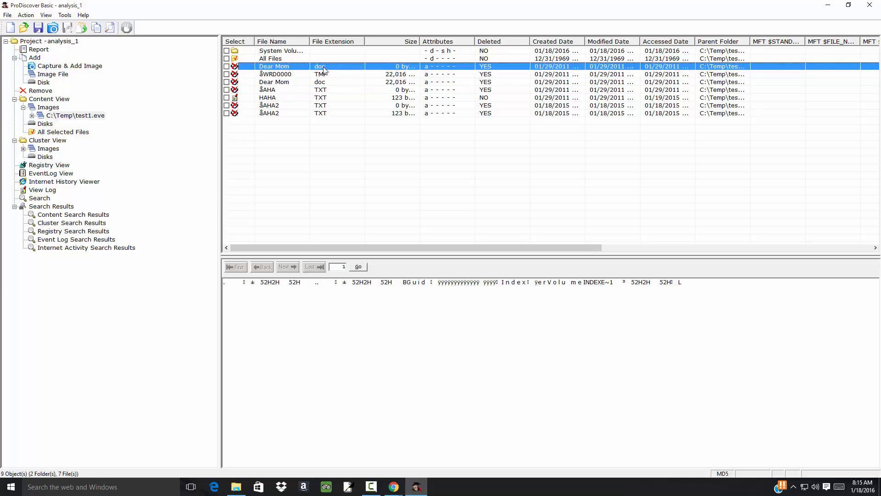
{"action": "left_click", "coordinate": [273, 82]}
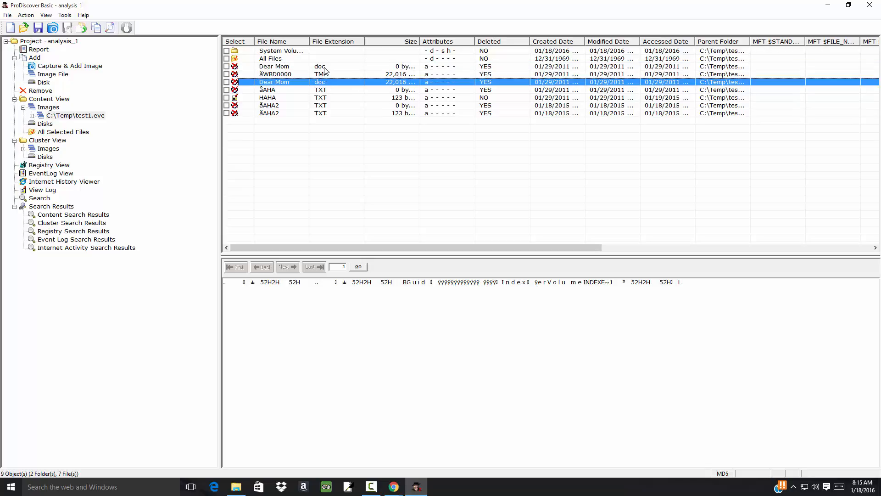
{"action": "left_click", "coordinate": [273, 66]}
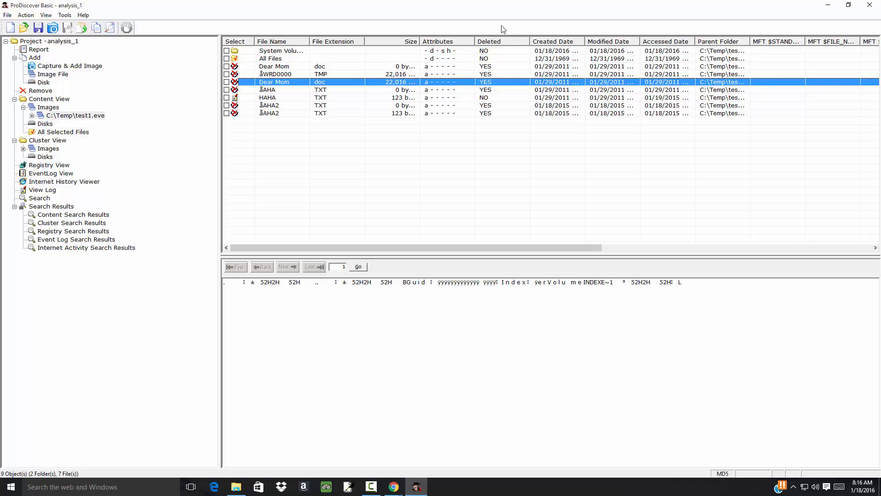
{"action": "mouse_move", "coordinate": [397, 84]}
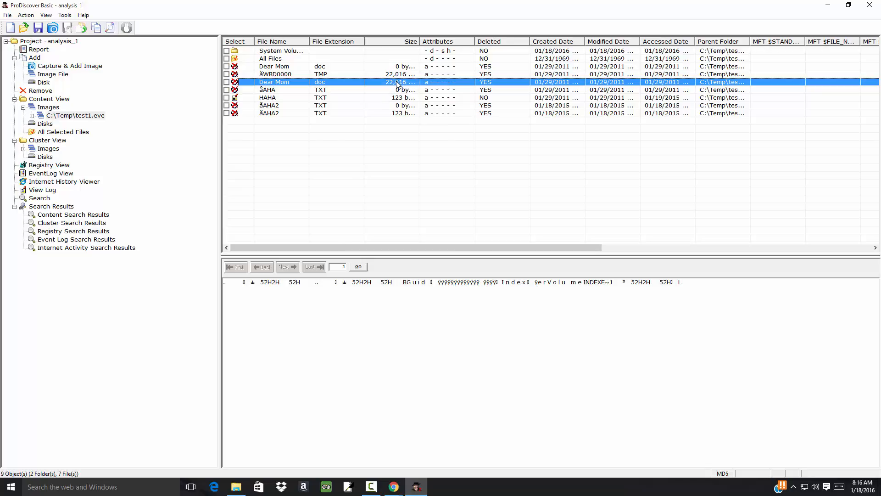
- Bring up the file actions for the 22,016-byte deleted Dear Mom .doc
{"action": "right_click", "coordinate": [397, 82]}
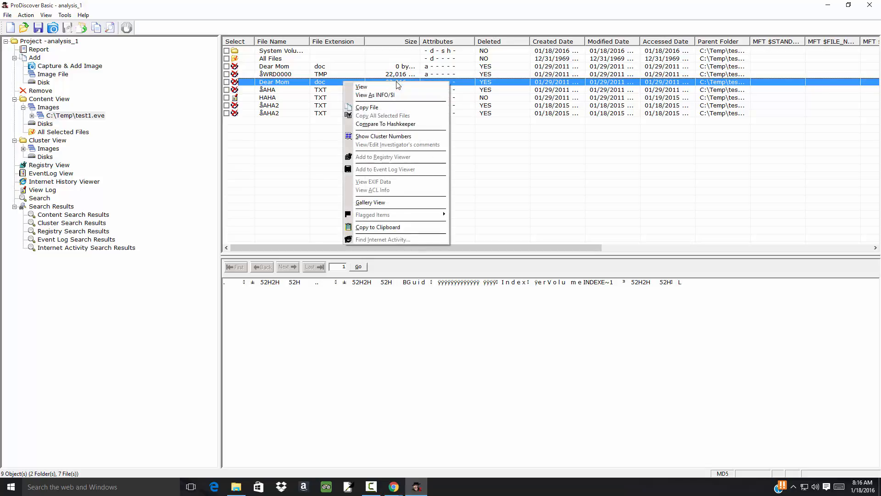
{"action": "mouse_move", "coordinate": [384, 94]}
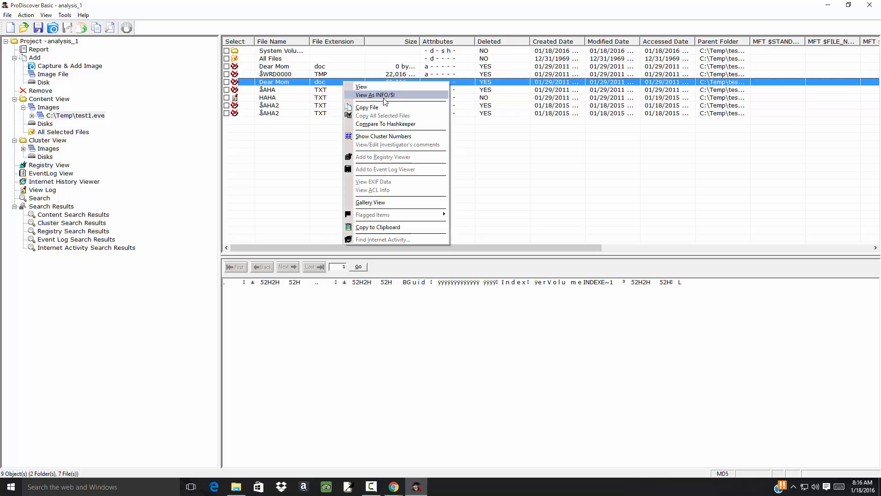
{"action": "mouse_move", "coordinate": [392, 200]}
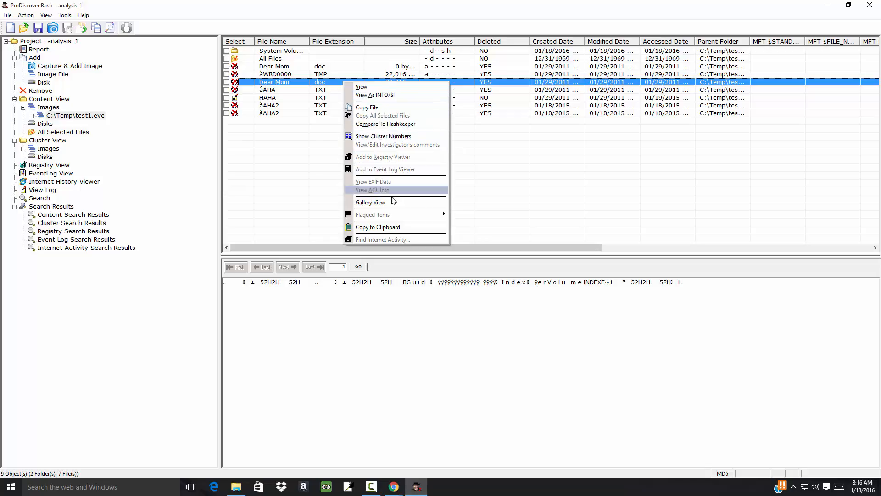
{"action": "mouse_move", "coordinate": [384, 136]}
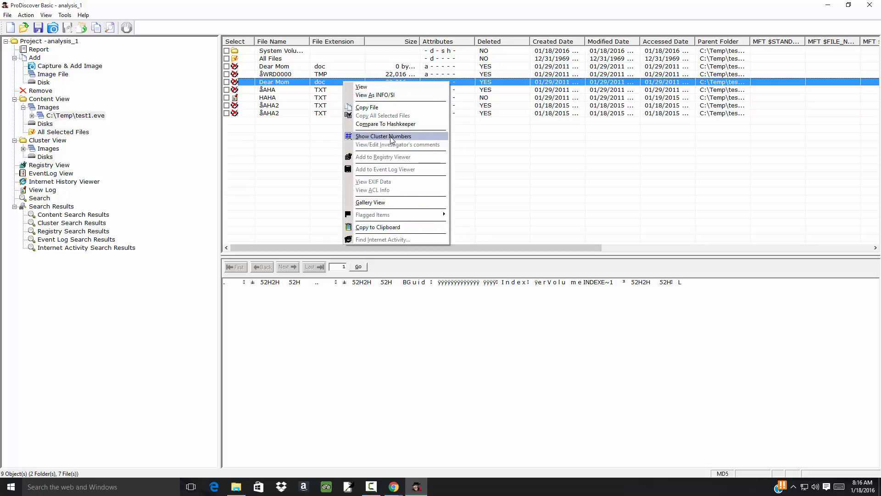
{"action": "mouse_move", "coordinate": [394, 207]}
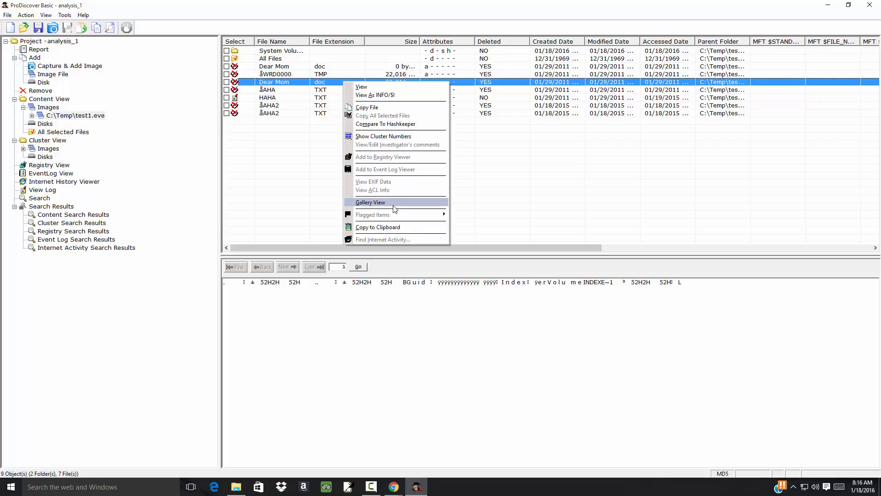
{"action": "mouse_move", "coordinate": [382, 90]}
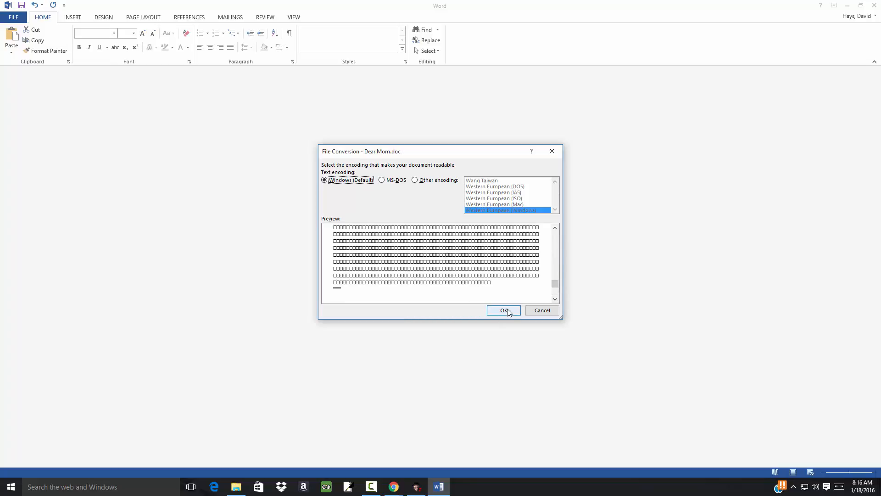
- View Dear Mom.doc in Word with default encoding, scroll its unreadable boxes and close it
{"action": "left_click", "coordinate": [502, 310]}
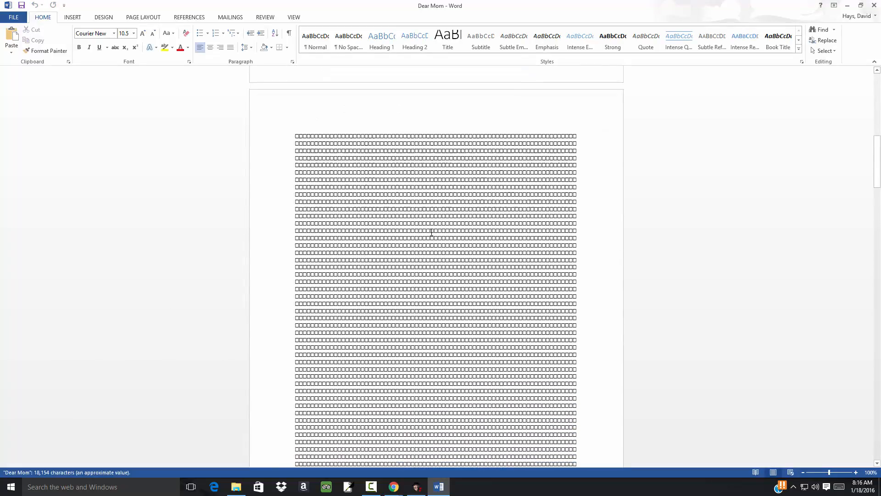
{"action": "scroll", "scroll_direction": "down", "scroll_amount": 3}
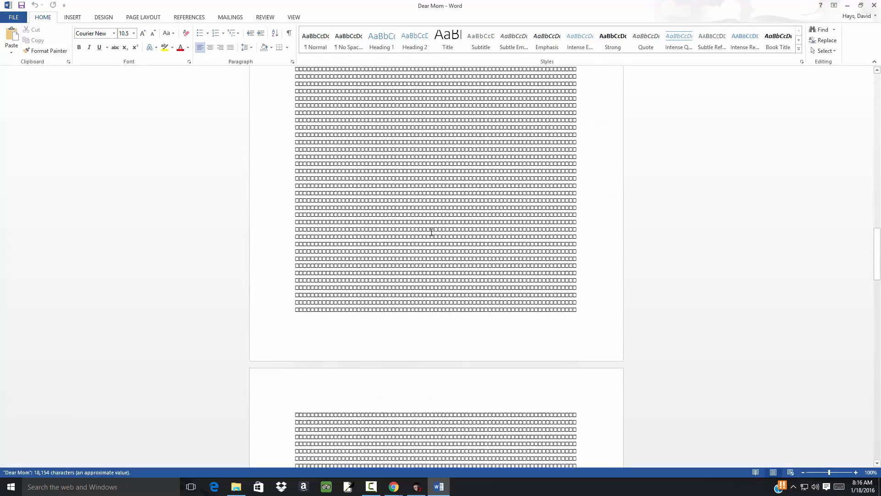
{"action": "scroll", "scroll_direction": "down", "scroll_amount": 3}
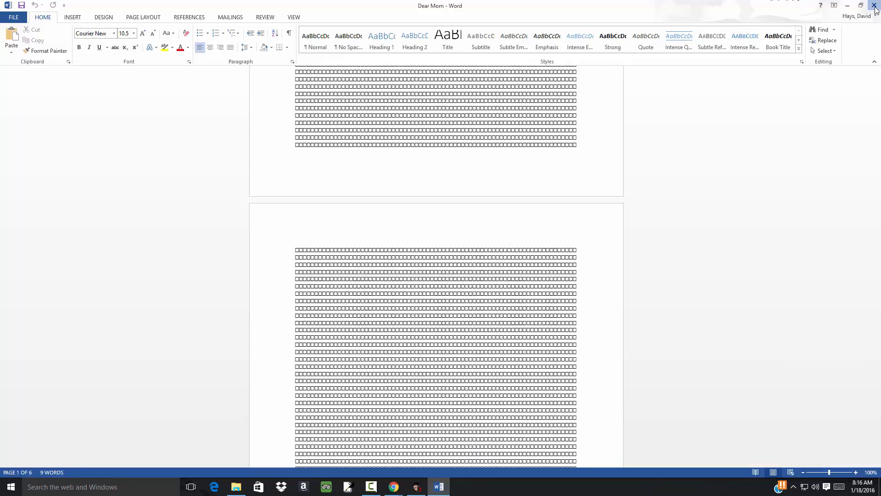
{"action": "left_click", "coordinate": [415, 487]}
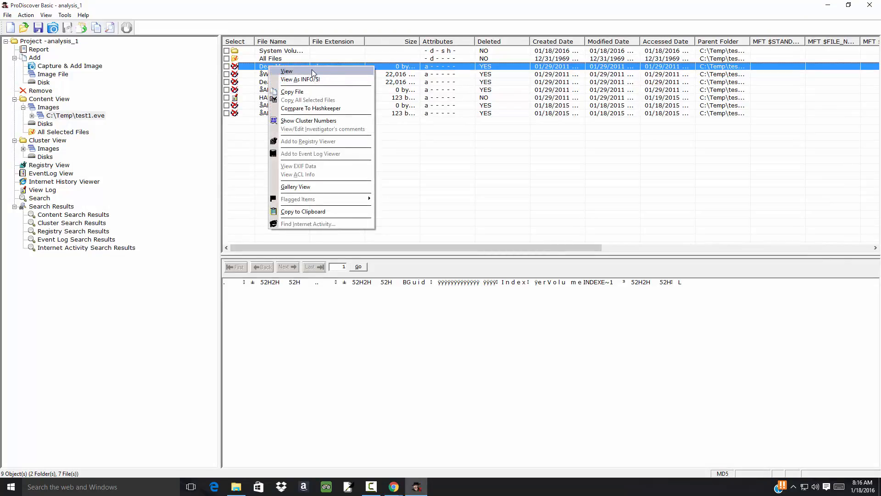
- View the other Dear Mom doc in Word, still garbled, and close it
{"action": "left_click", "coordinate": [286, 71]}
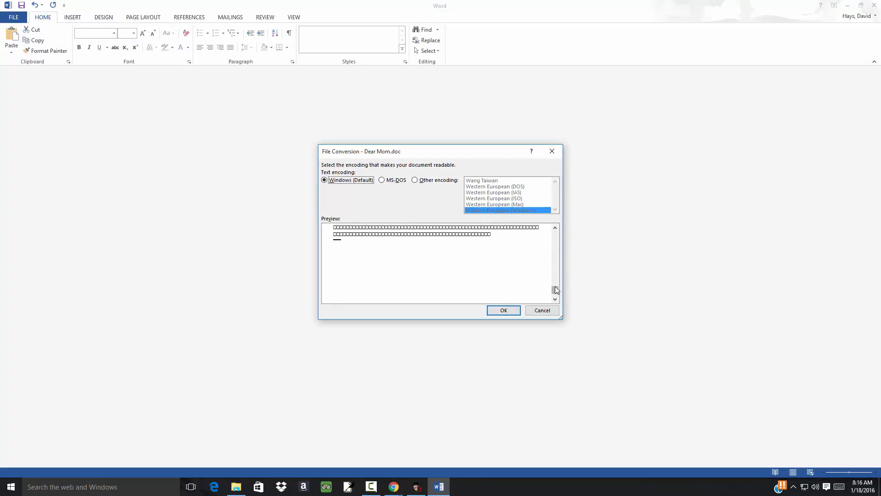
{"action": "left_click", "coordinate": [502, 309]}
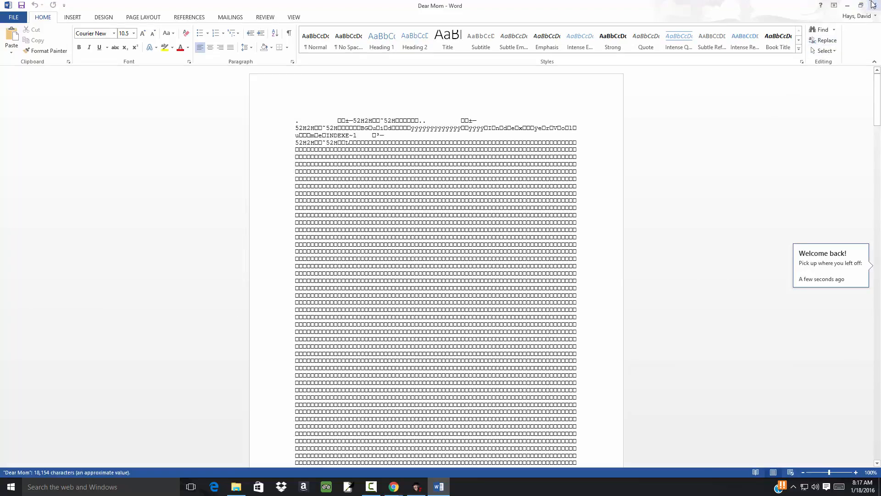
{"action": "left_click", "coordinate": [416, 486]}
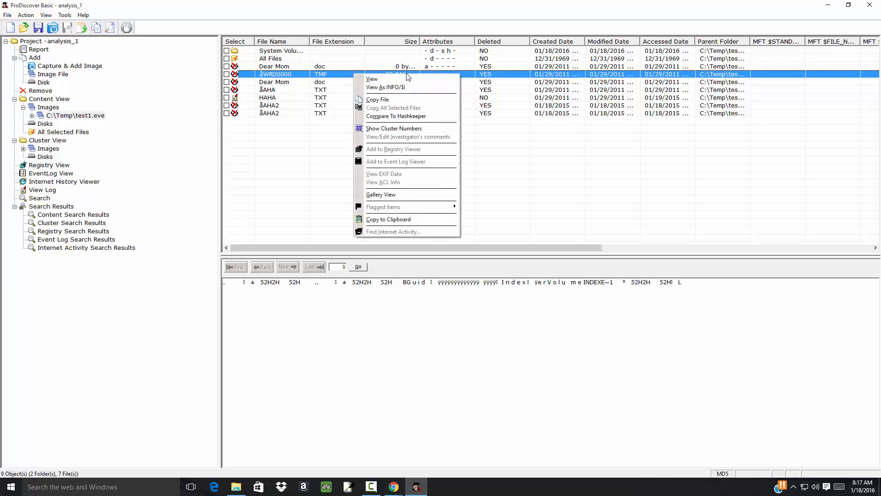
- View the deleted ~WRD0000.TMP in Notepad once (not as default app), find it blank, and close it
{"action": "left_click", "coordinate": [371, 79]}
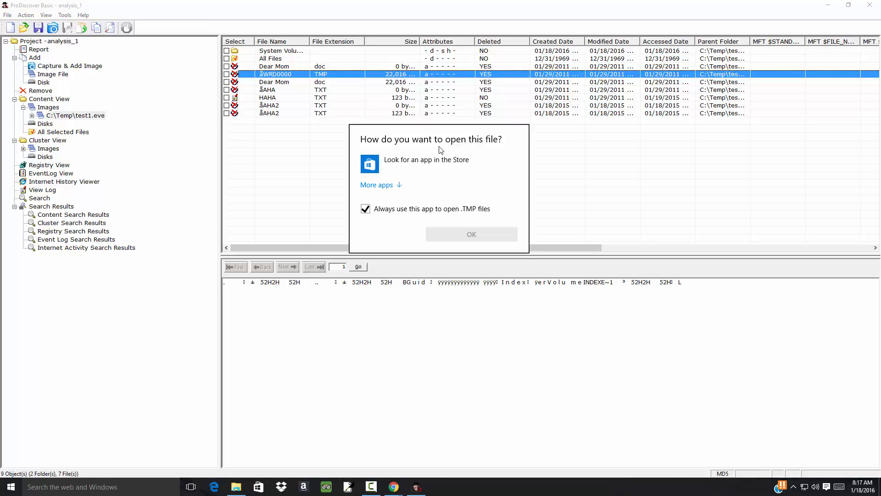
{"action": "mouse_move", "coordinate": [453, 143]}
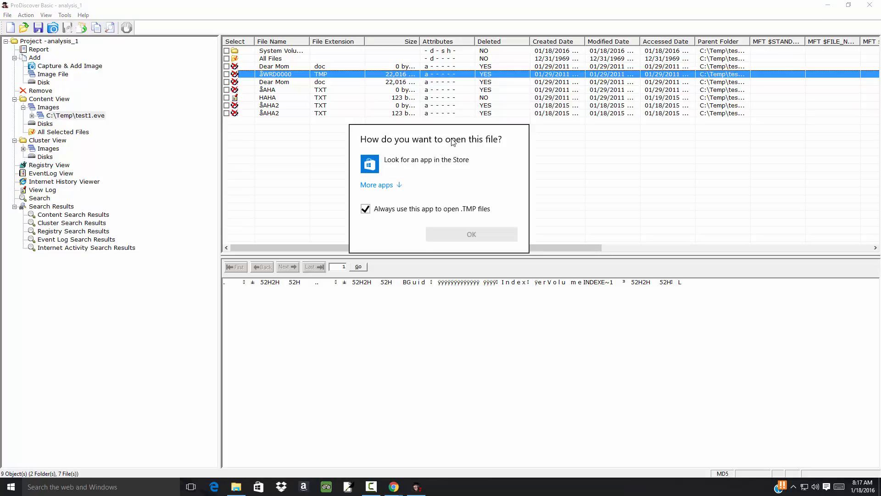
{"action": "mouse_move", "coordinate": [426, 163]}
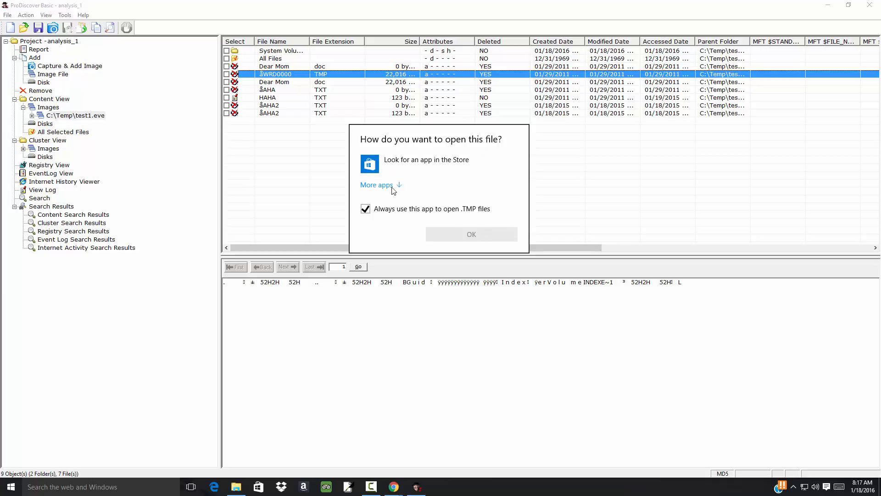
{"action": "mouse_move", "coordinate": [419, 199]}
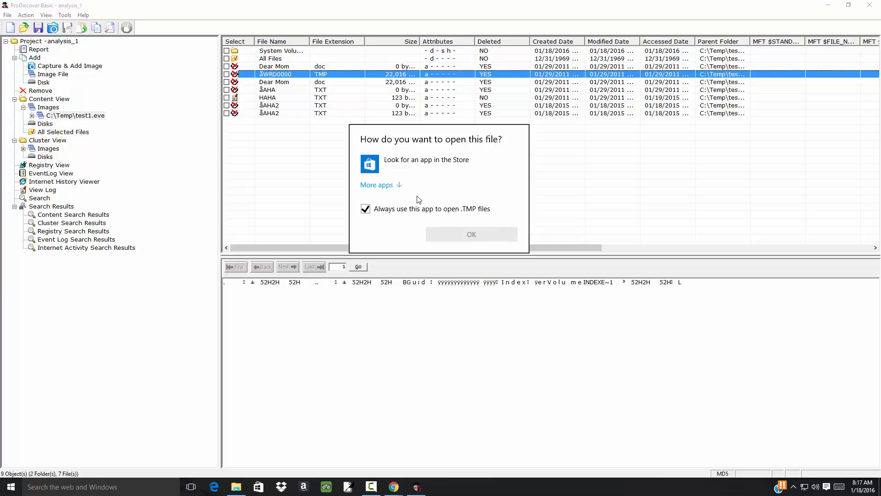
{"action": "left_click", "coordinate": [378, 184]}
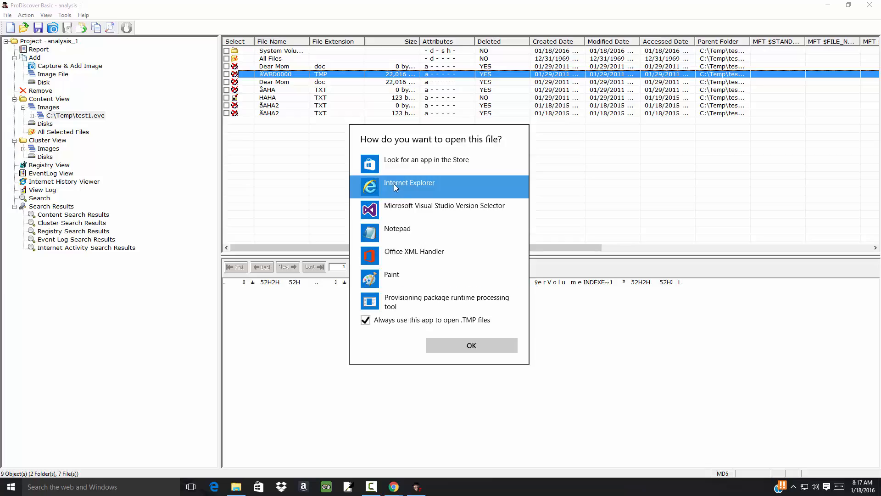
{"action": "mouse_move", "coordinate": [407, 235]}
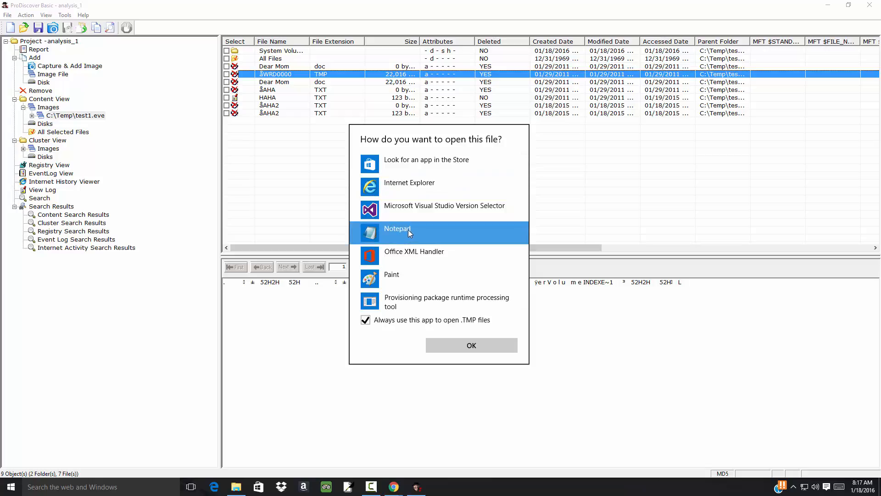
{"action": "left_click", "coordinate": [365, 319]}
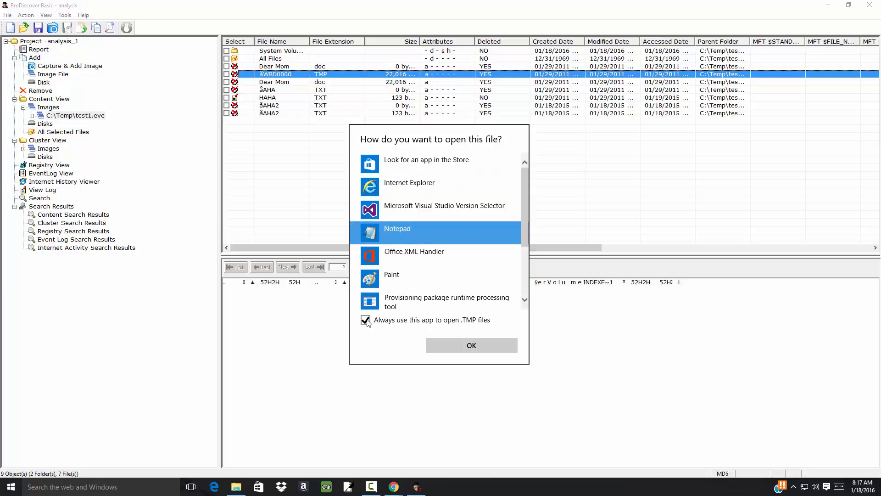
{"action": "left_click", "coordinate": [365, 320]}
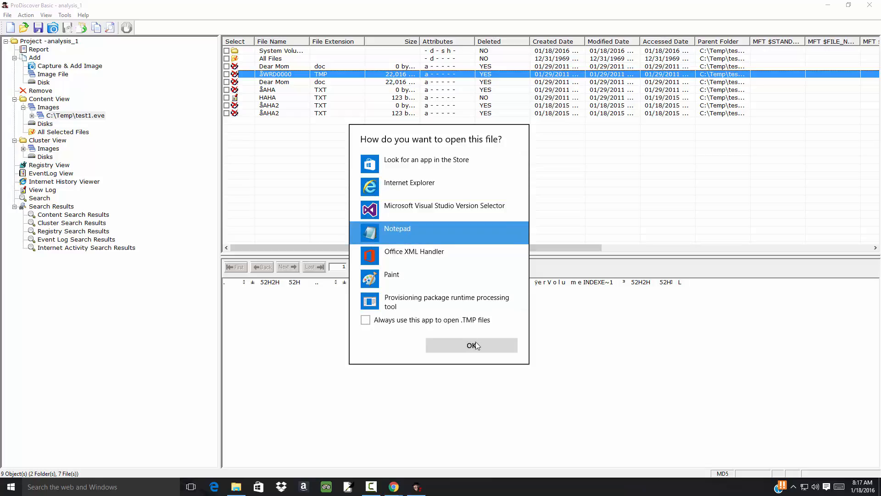
{"action": "left_click", "coordinate": [471, 346]}
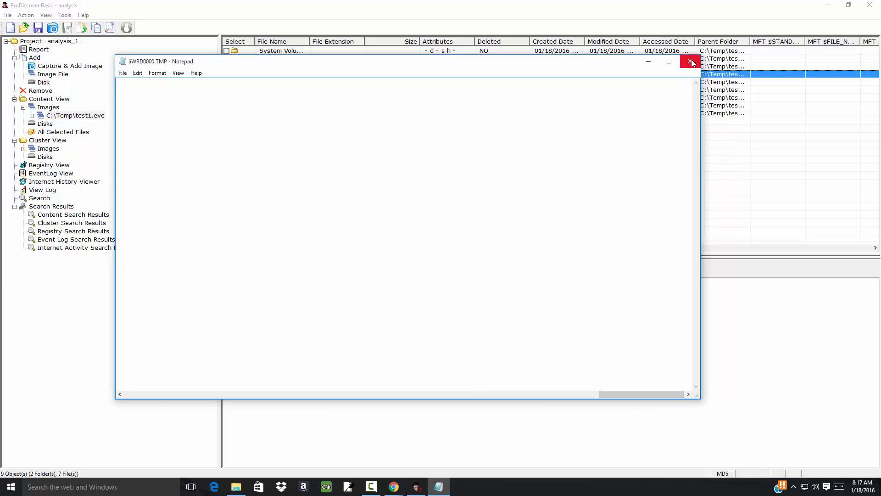
{"action": "left_click", "coordinate": [690, 61]}
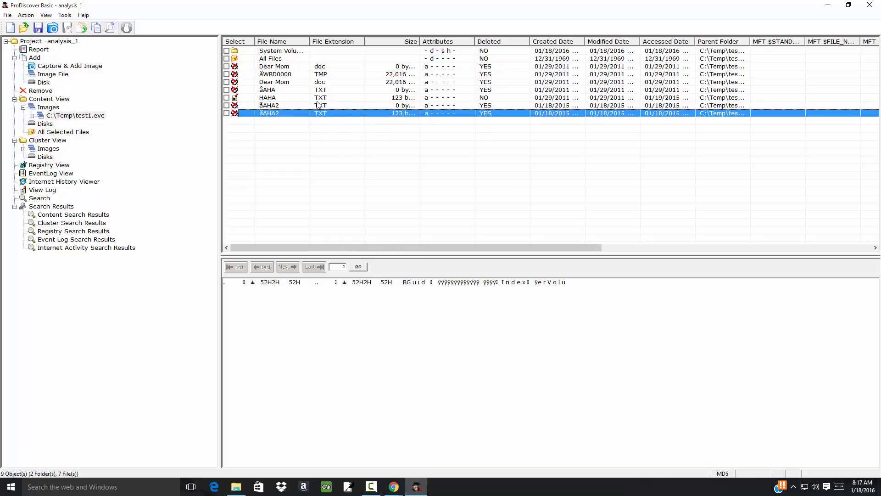
{"action": "left_click", "coordinate": [280, 98]}
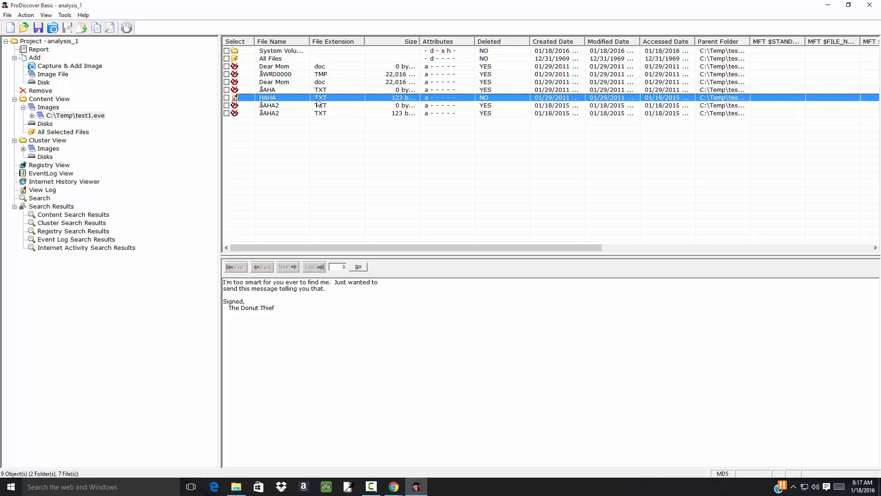
{"action": "left_click", "coordinate": [275, 82]}
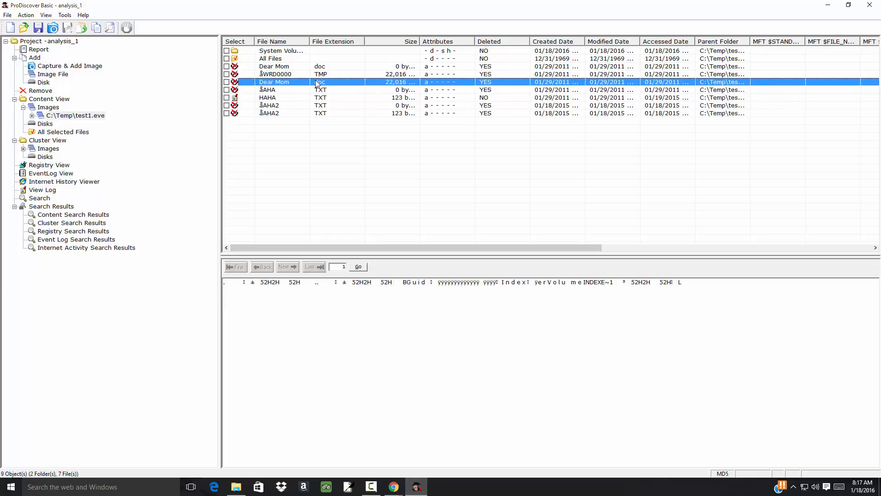
{"action": "left_click", "coordinate": [275, 74]}
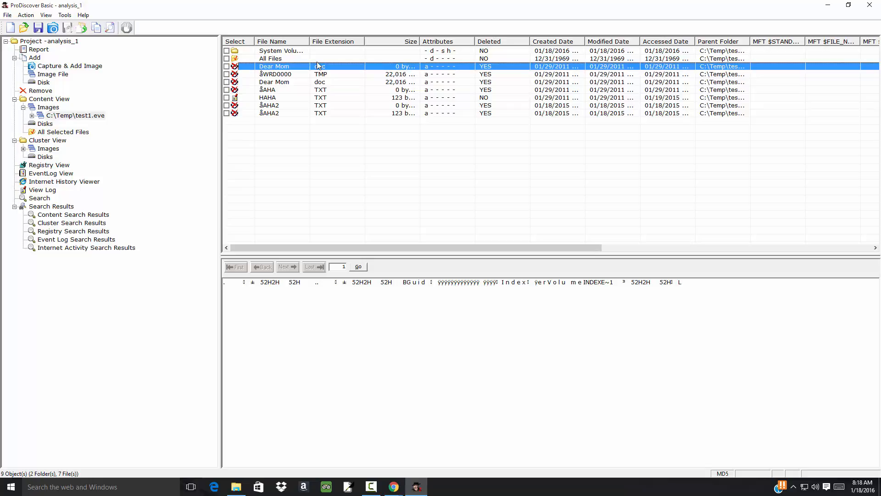
{"action": "left_click", "coordinate": [281, 50]}
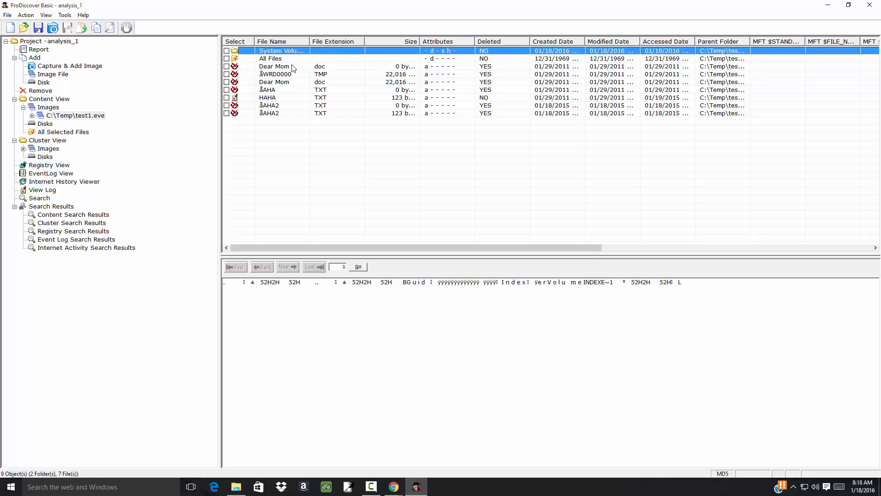
{"action": "mouse_move", "coordinate": [341, 77]}
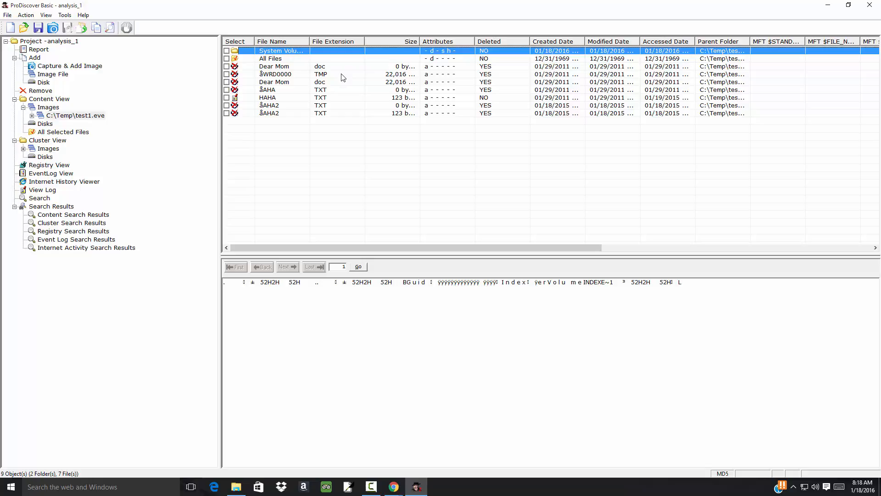
{"action": "mouse_move", "coordinate": [358, 111]}
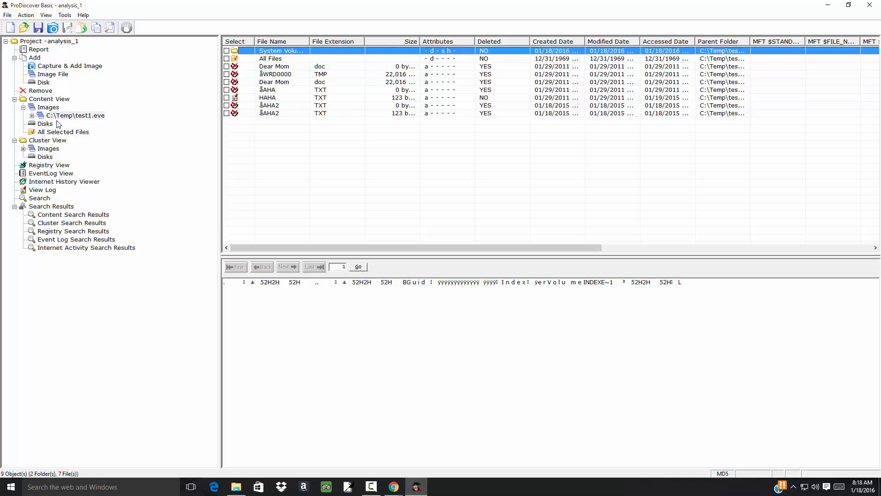
{"action": "mouse_move", "coordinate": [46, 130]}
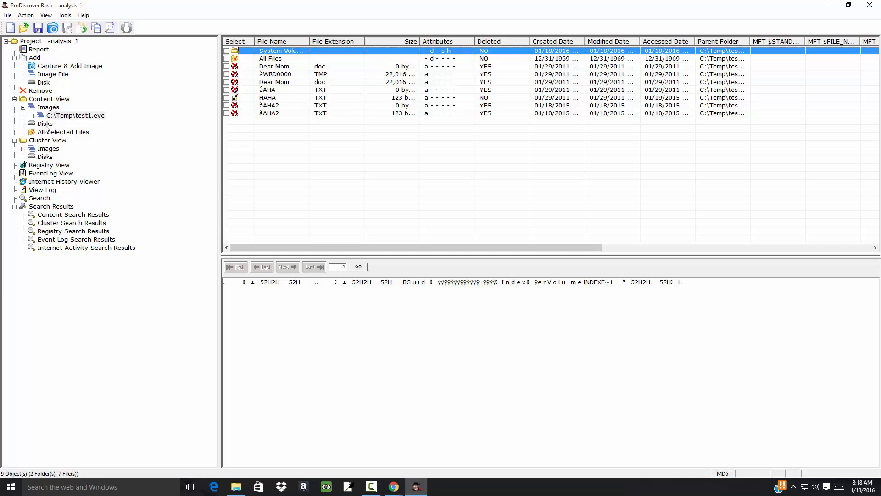
{"action": "mouse_move", "coordinate": [64, 153]}
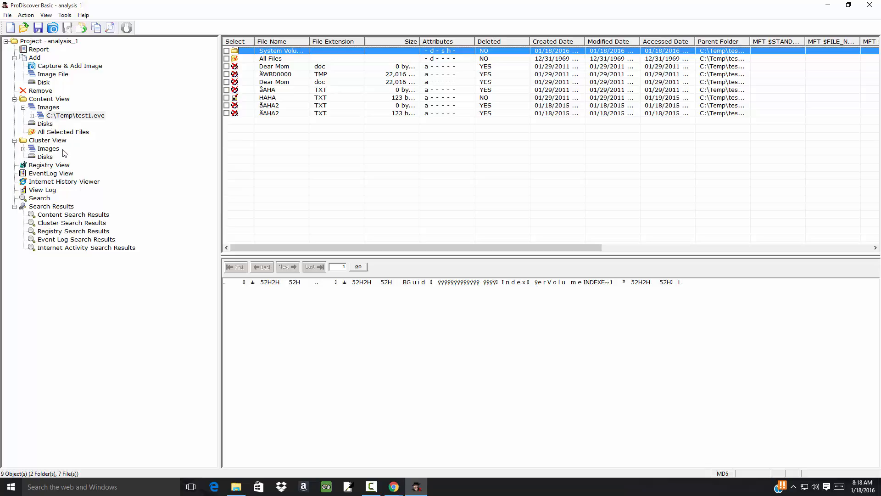
{"action": "mouse_move", "coordinate": [63, 153]}
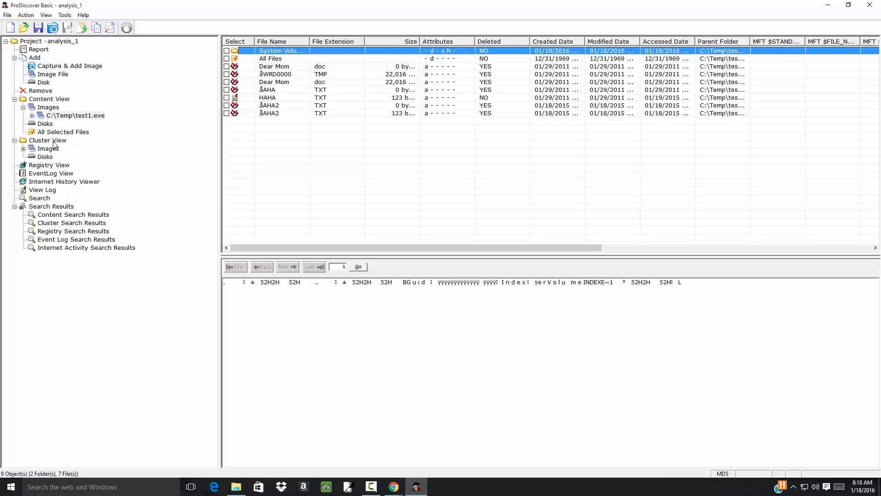
{"action": "left_click", "coordinate": [49, 148]}
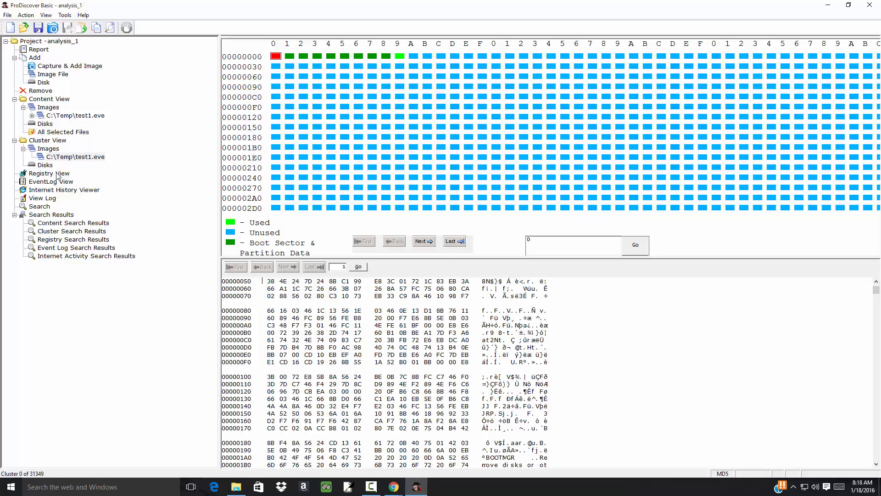
- Inspect the Registry View and EventLog View, both showing empty results
{"action": "left_click", "coordinate": [47, 172]}
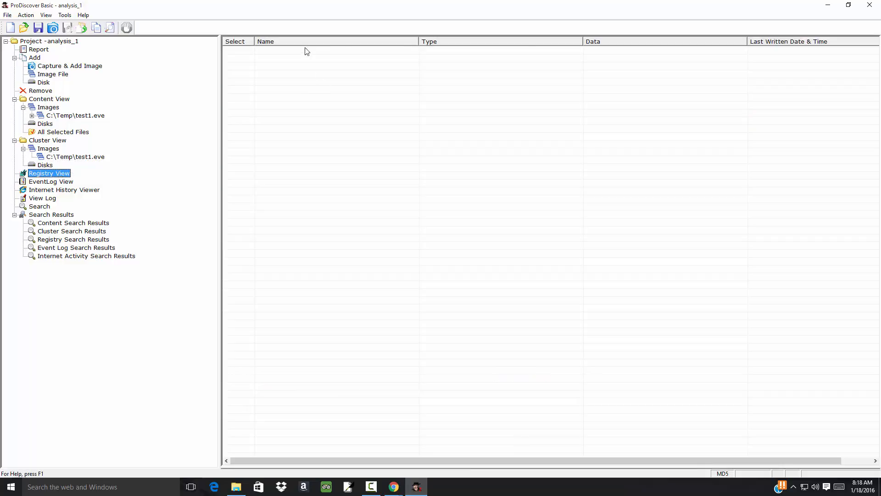
{"action": "mouse_move", "coordinate": [189, 161]}
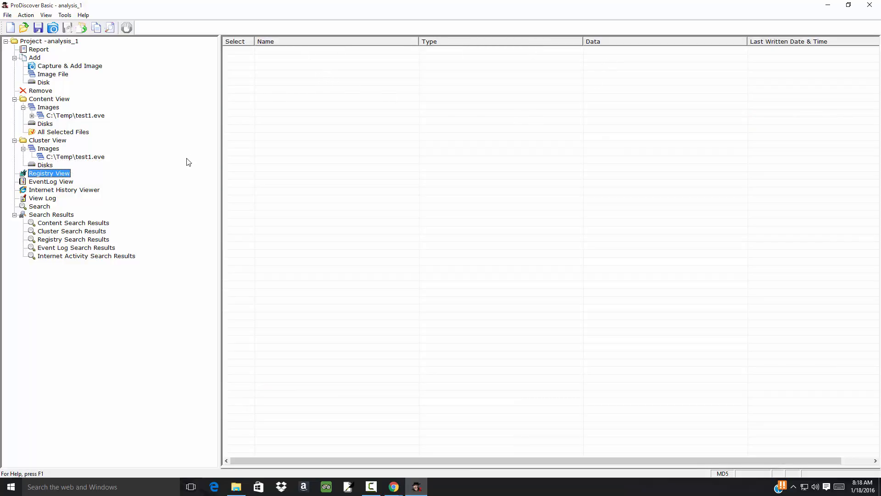
{"action": "mouse_move", "coordinate": [49, 183]}
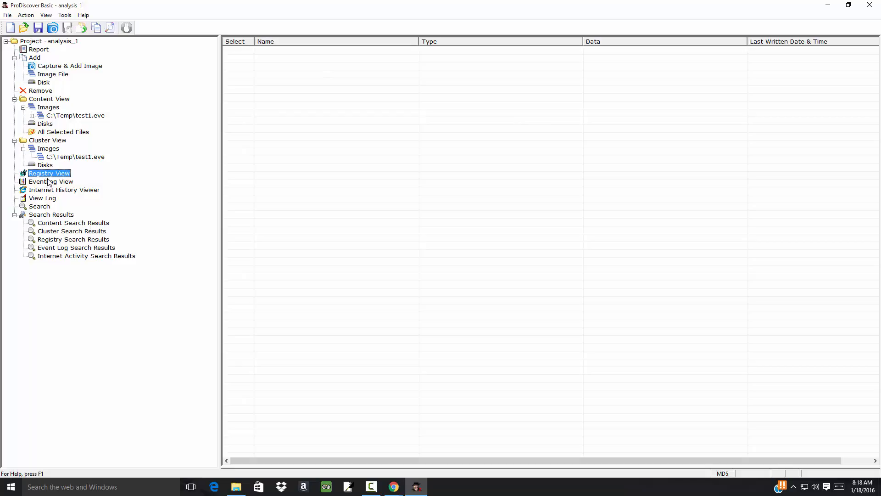
{"action": "left_click", "coordinate": [51, 180]}
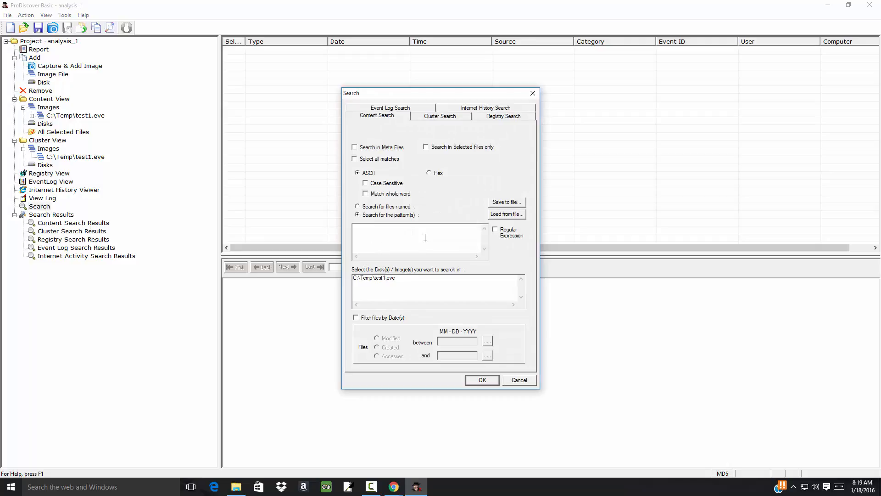
{"action": "mouse_move", "coordinate": [461, 128]}
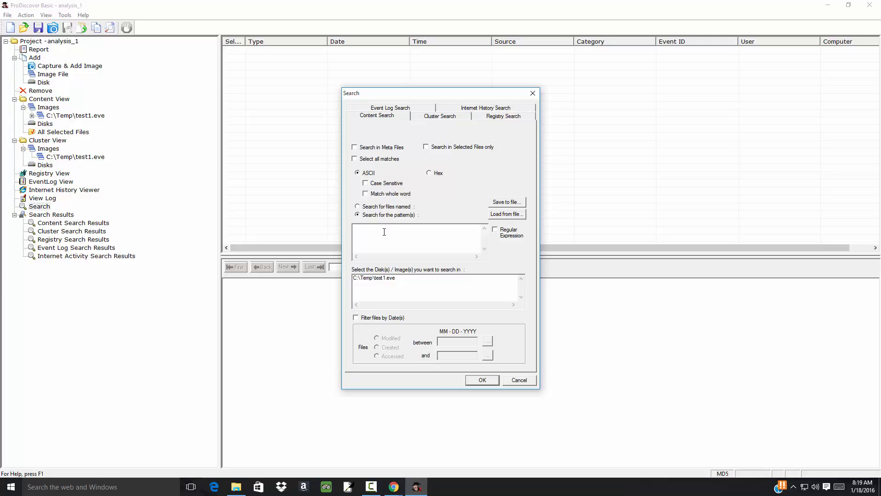
- Run a content search of test1.eve for 'donut', which finds HAHA.TXT
{"action": "type", "text": "donut"}
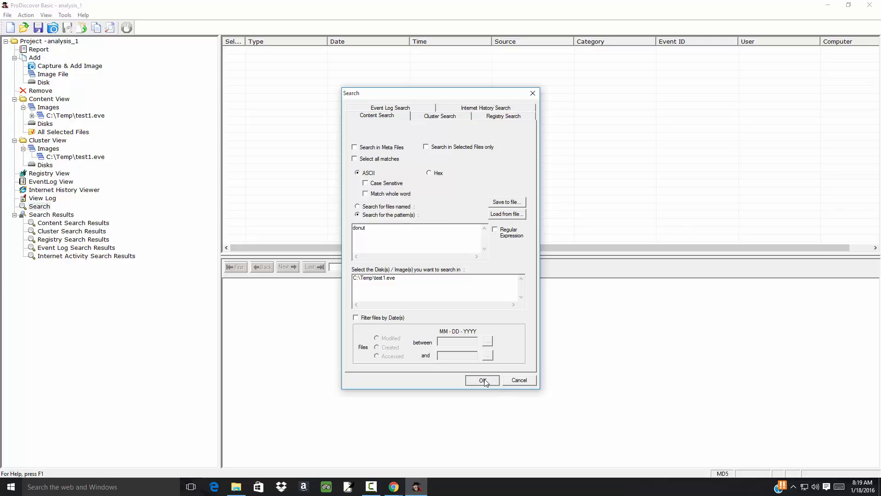
{"action": "left_click", "coordinate": [482, 380]}
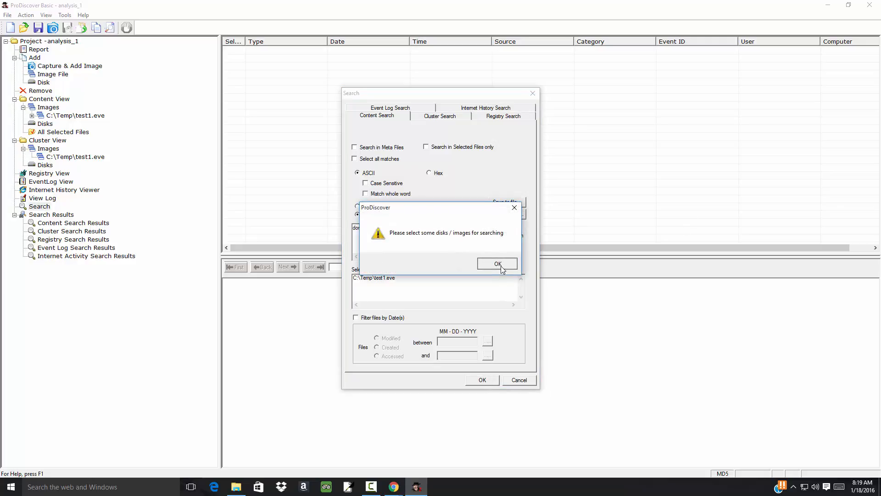
{"action": "left_click", "coordinate": [497, 264]}
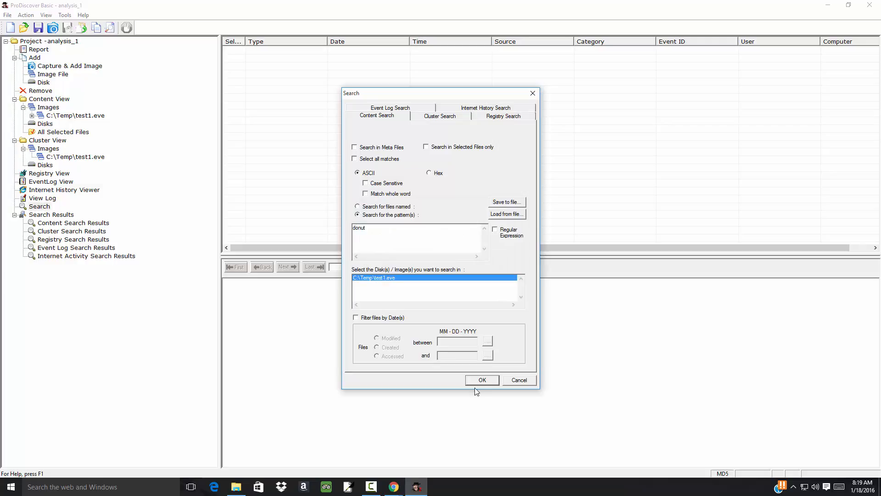
{"action": "left_click", "coordinate": [481, 379]}
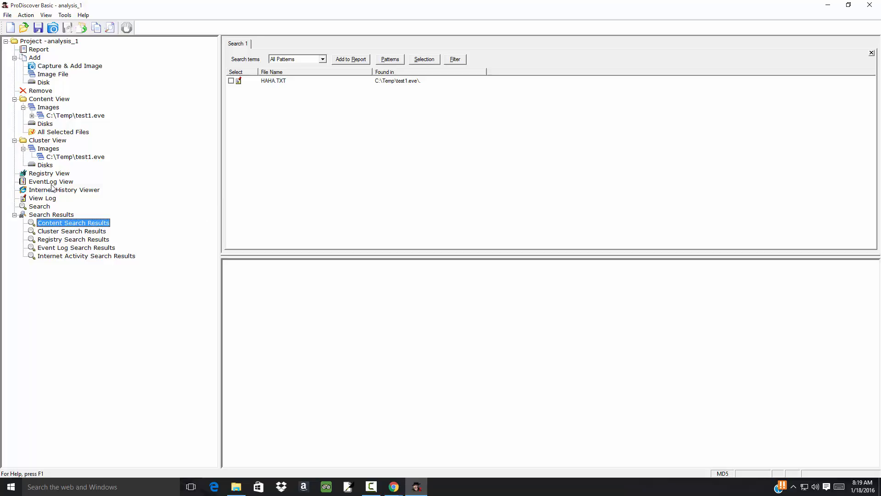
{"action": "left_click", "coordinate": [7, 15]}
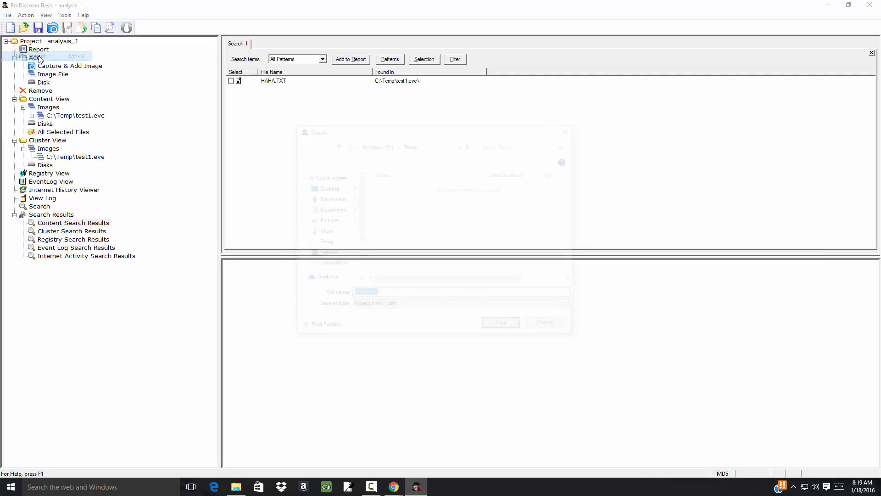
- Save the project as analysis_1.dft in C:\Temp and return to the test1.eve file list
{"action": "left_click", "coordinate": [35, 56]}
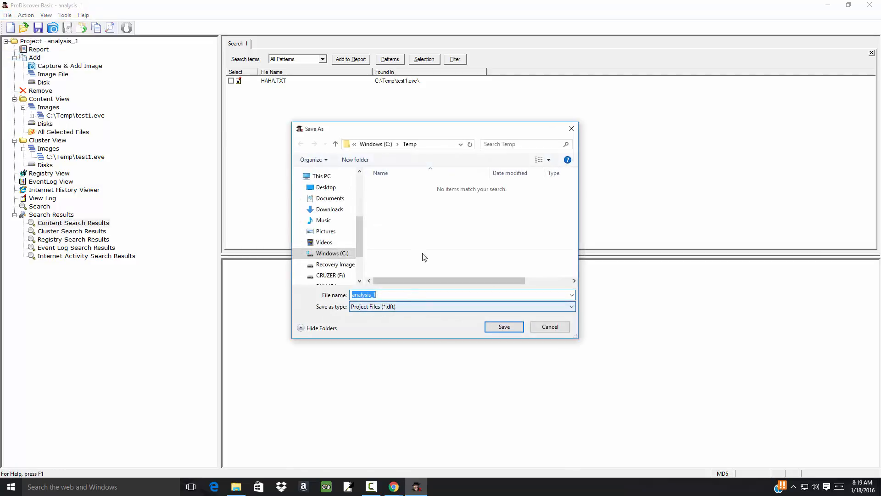
{"action": "left_click", "coordinate": [503, 327]}
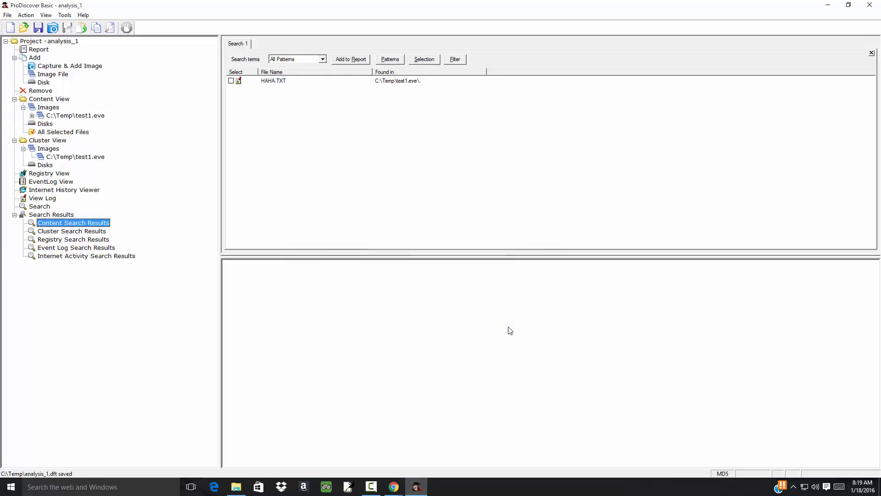
{"action": "mouse_move", "coordinate": [111, 119]}
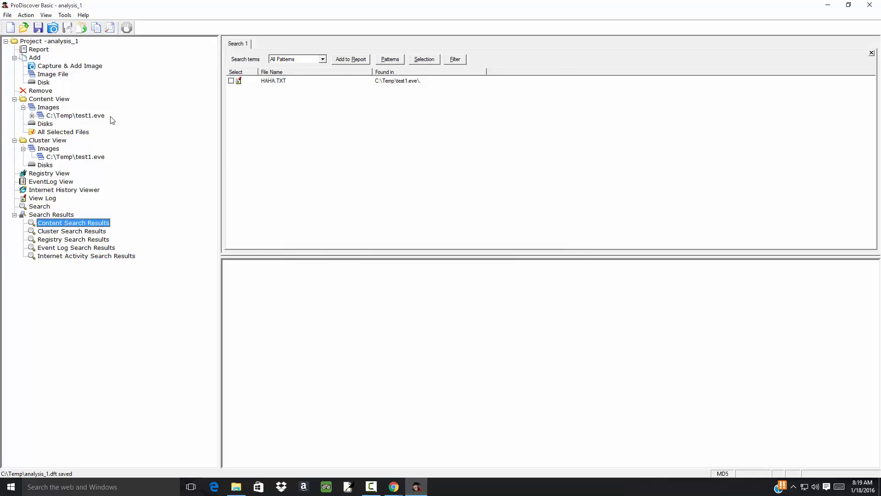
{"action": "mouse_move", "coordinate": [83, 124]}
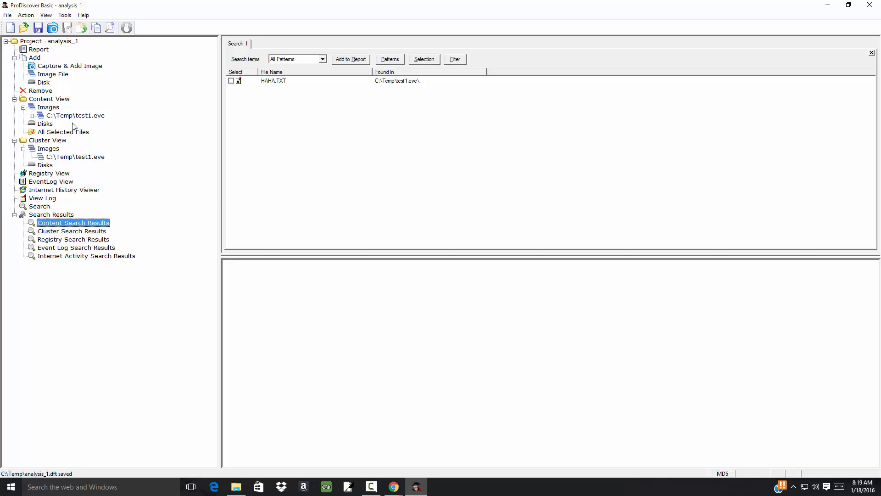
{"action": "left_click", "coordinate": [74, 116]}
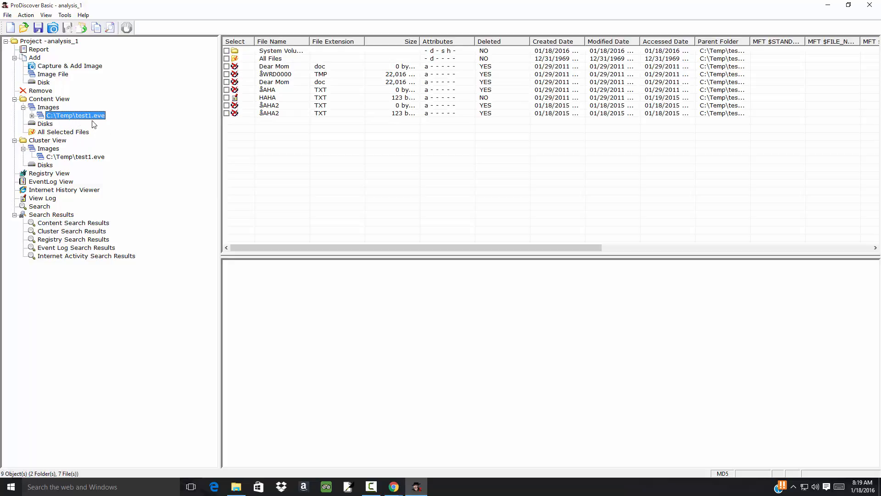
{"action": "mouse_move", "coordinate": [328, 155]}
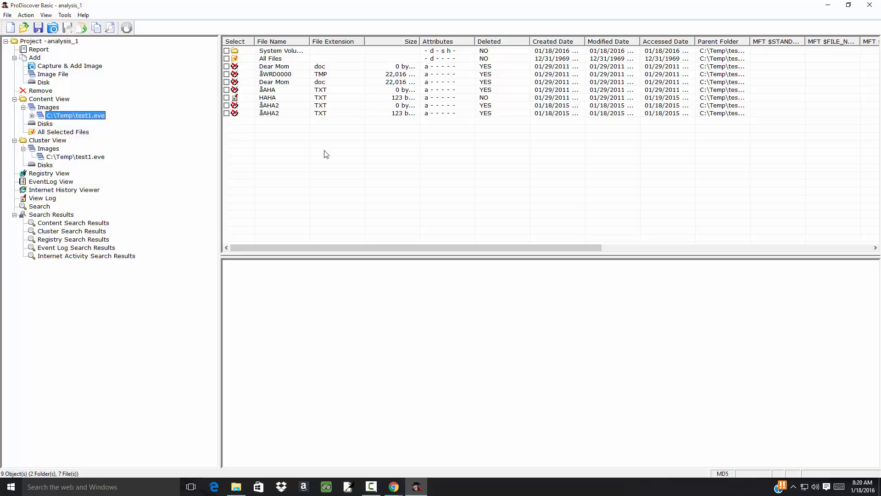
{"action": "mouse_move", "coordinate": [48, 249]}
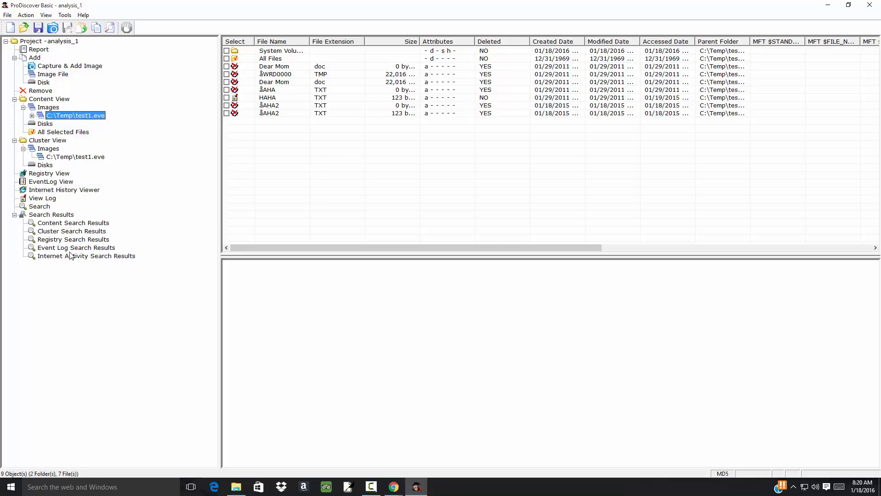
{"action": "mouse_move", "coordinate": [334, 82]}
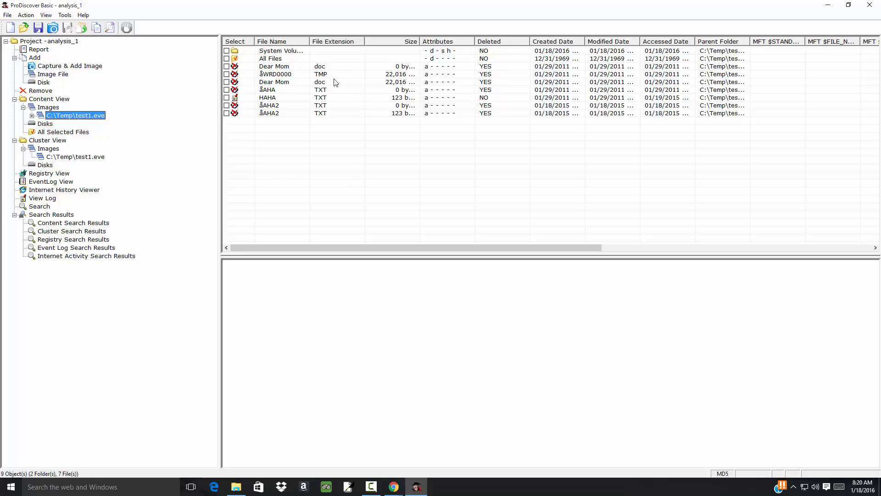